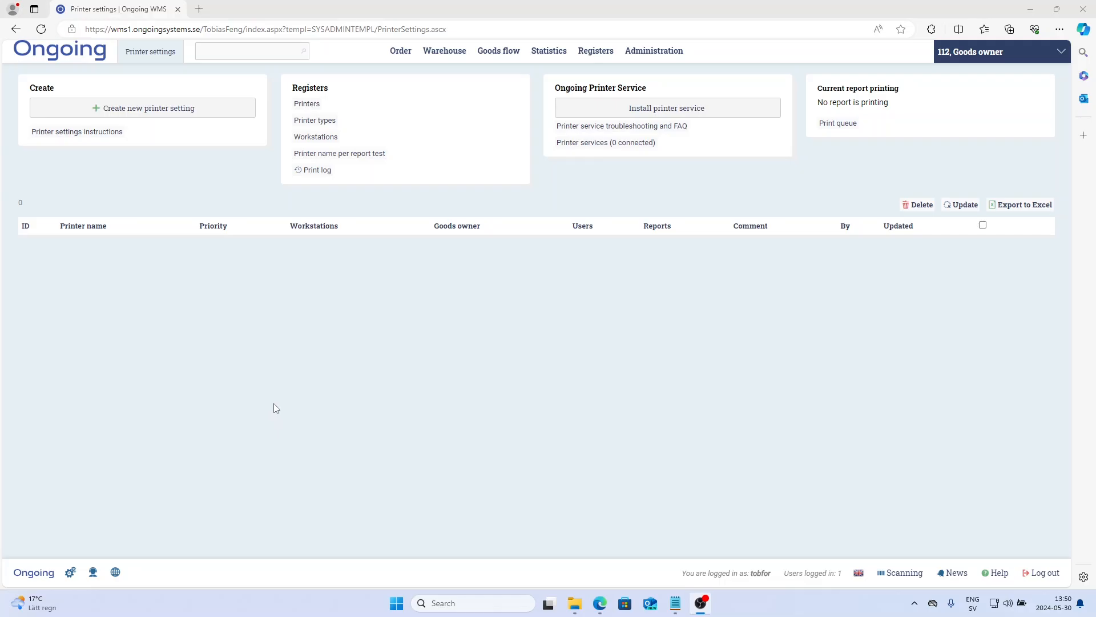
# From the WMS printer settings page, reach Windows Settings > Accounts > Other users
pyautogui.click(653, 51)
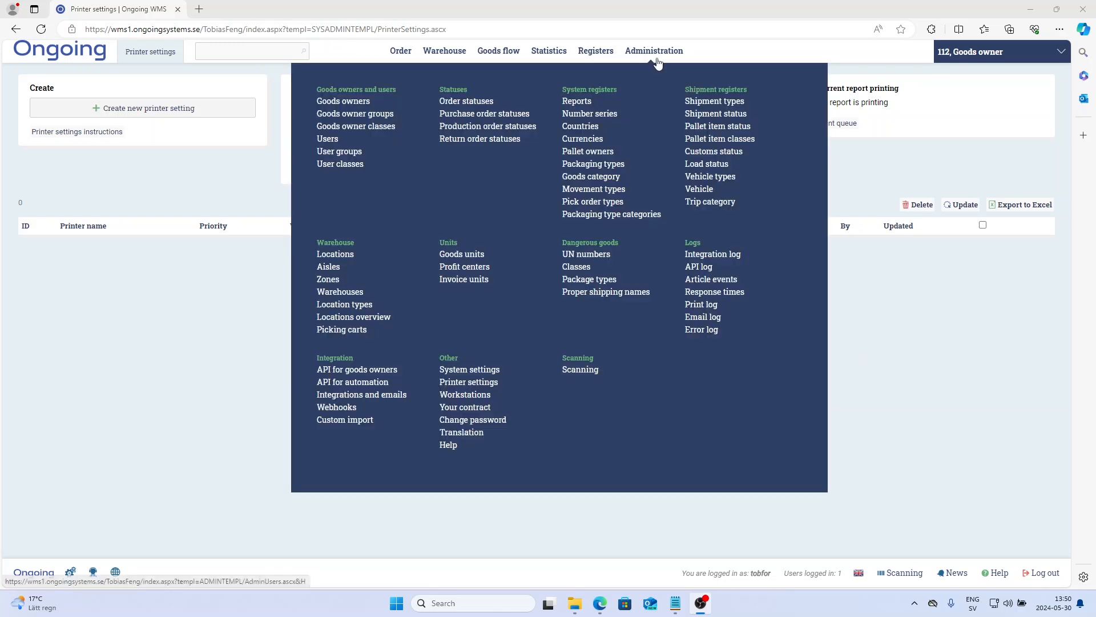
pyautogui.moveTo(658, 54)
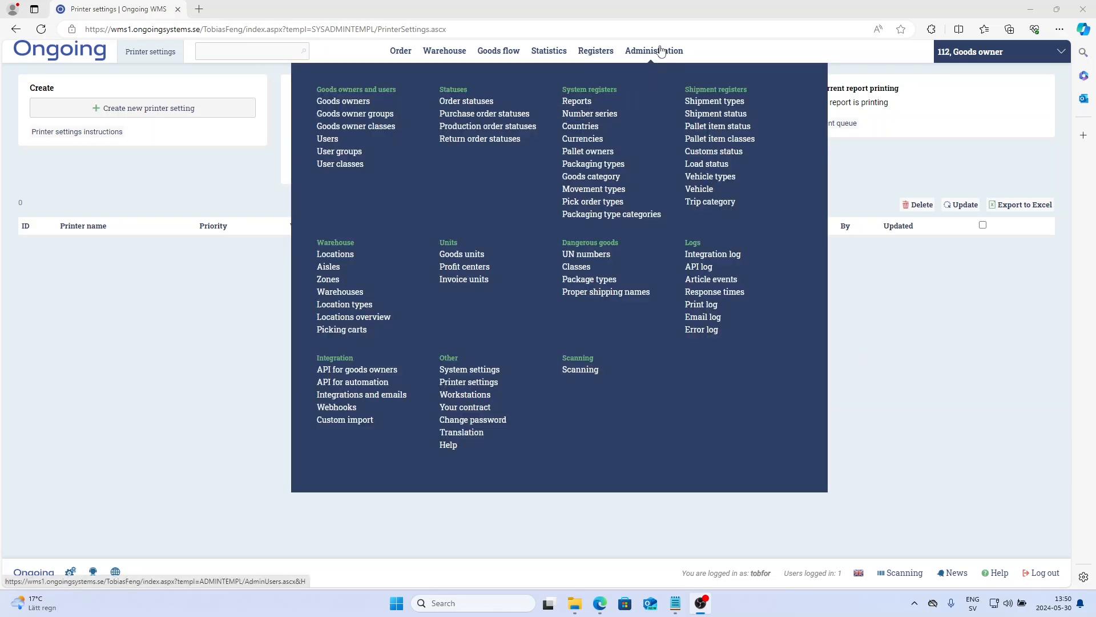
pyautogui.moveTo(468, 381)
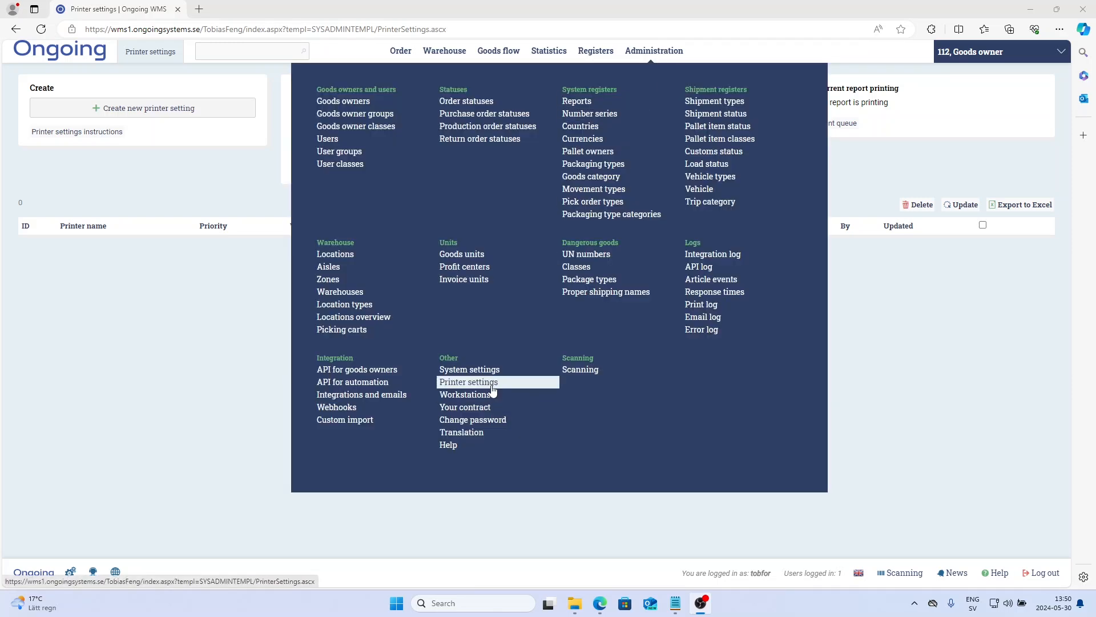
pyautogui.click(468, 381)
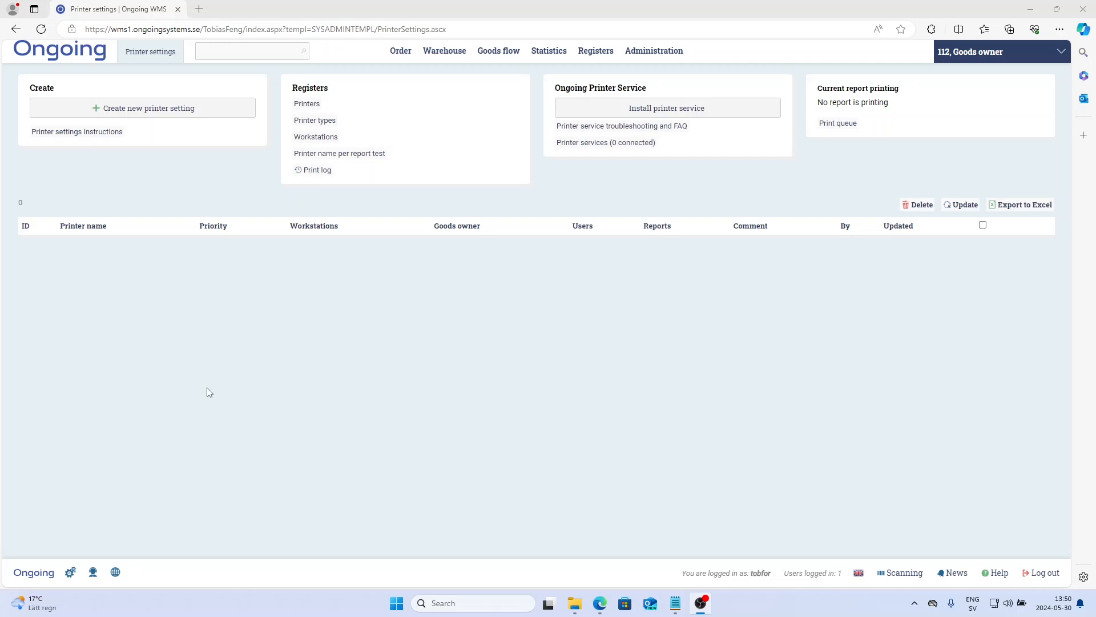
pyautogui.moveTo(264, 416)
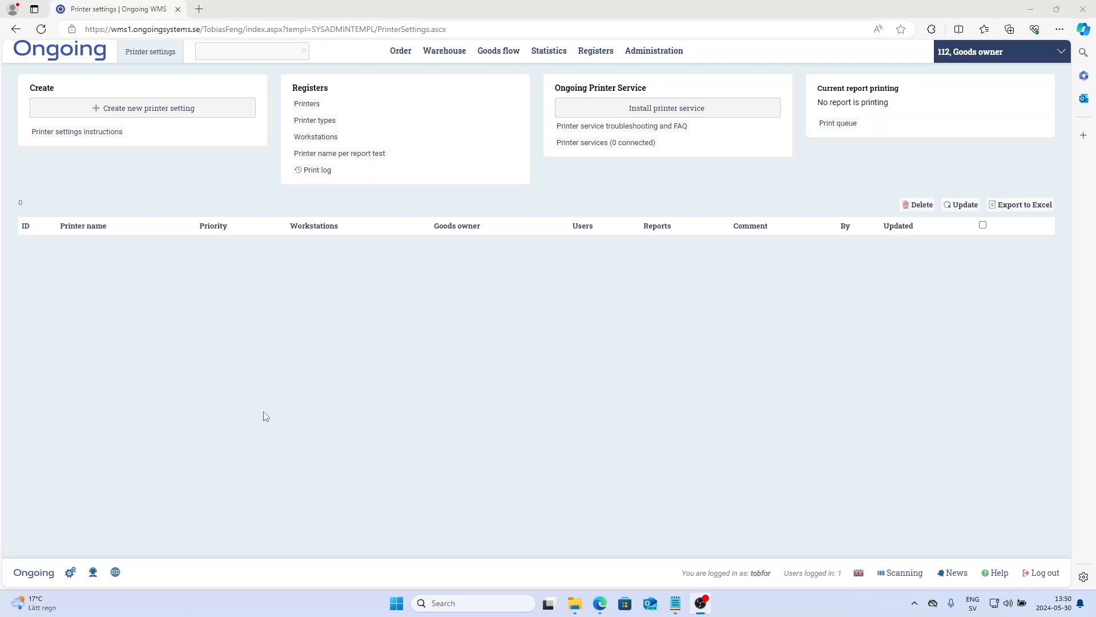
pyautogui.moveTo(368, 412)
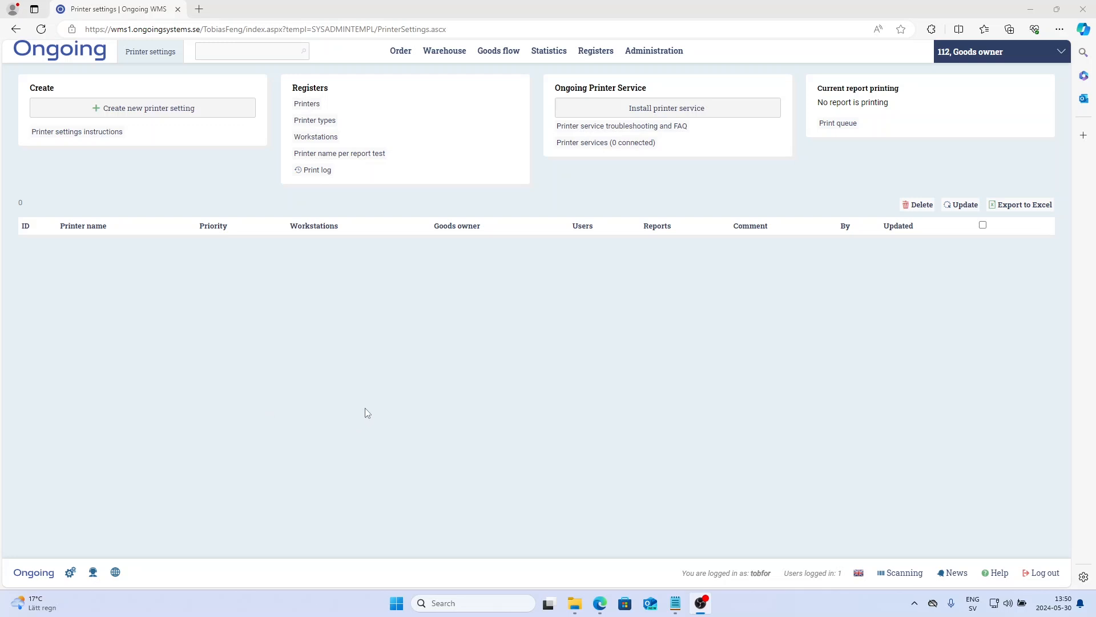
pyautogui.click(396, 603)
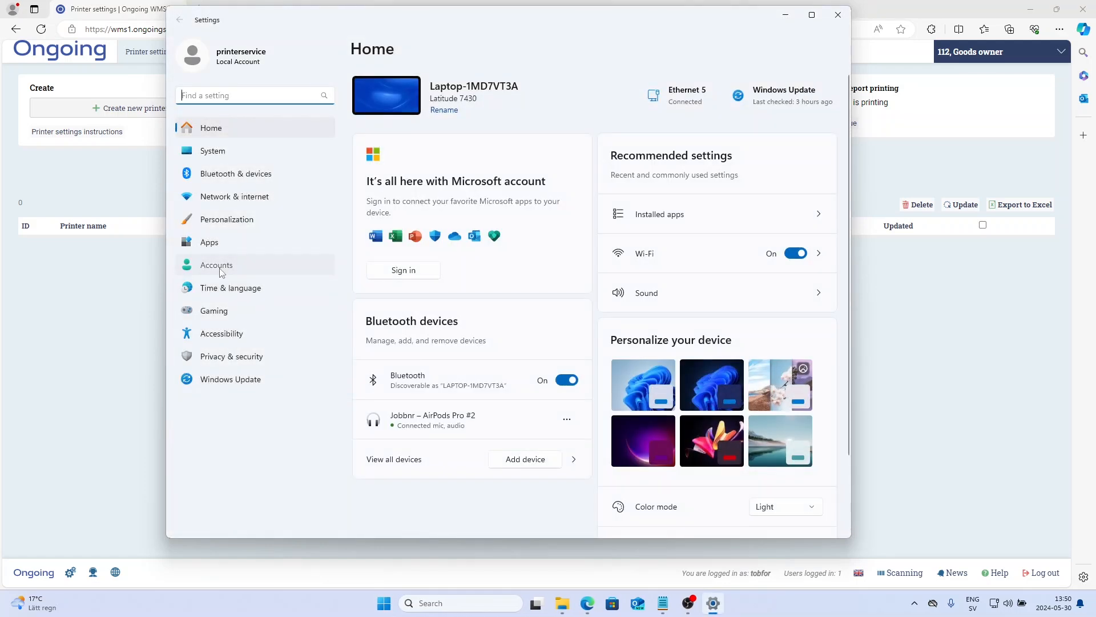
pyautogui.click(216, 263)
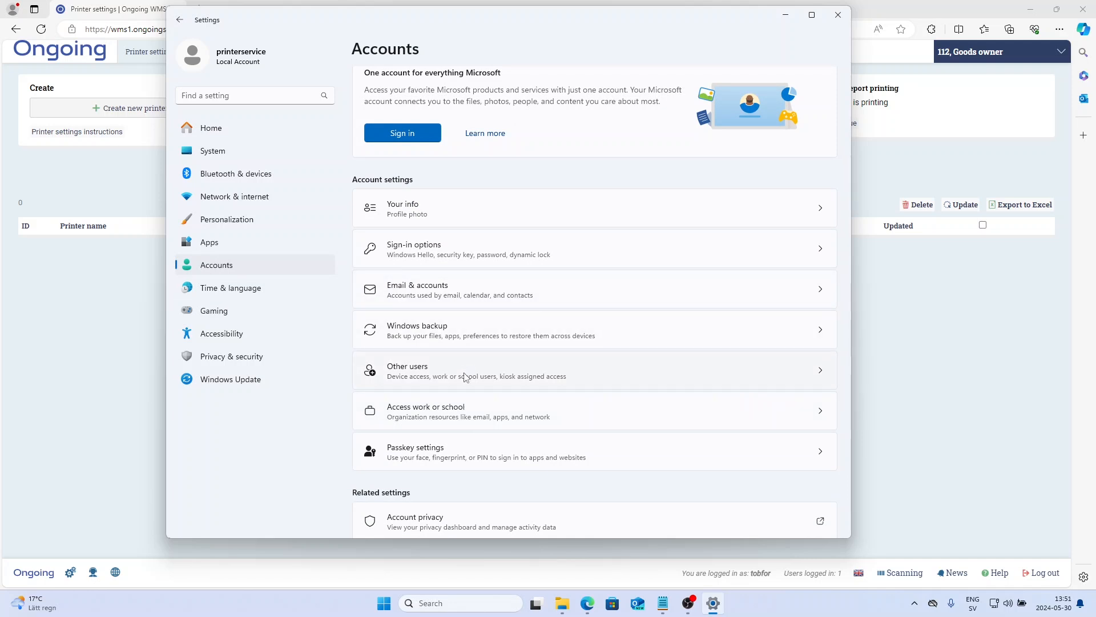
pyautogui.click(407, 369)
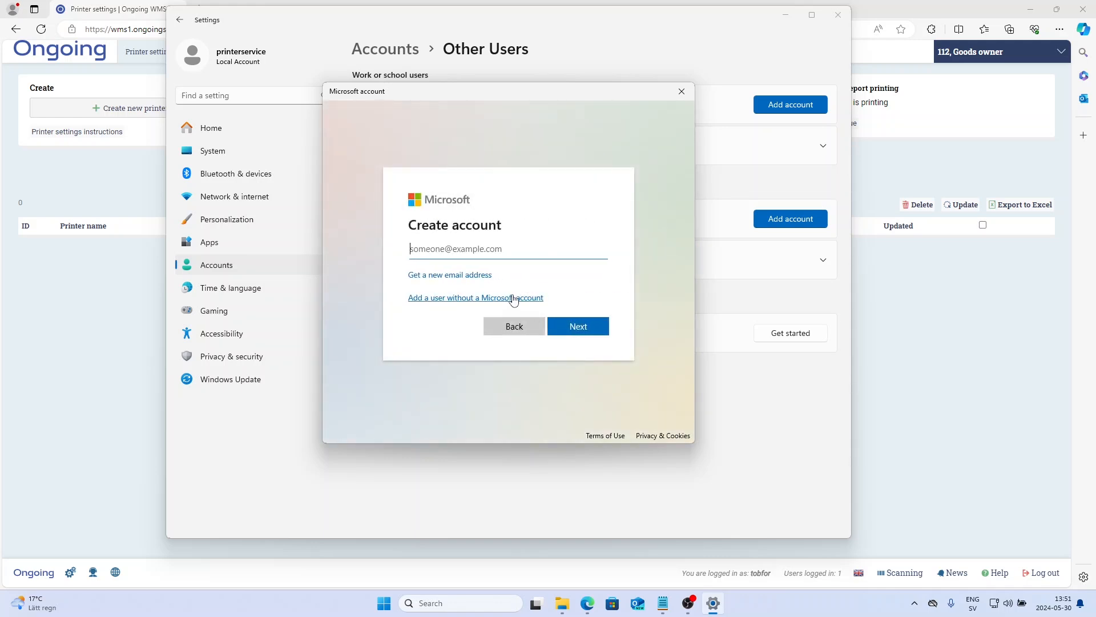
# Start adding a local user without a Microsoft account, cancel it, and inspect the Ongoing administrator account
pyautogui.click(475, 297)
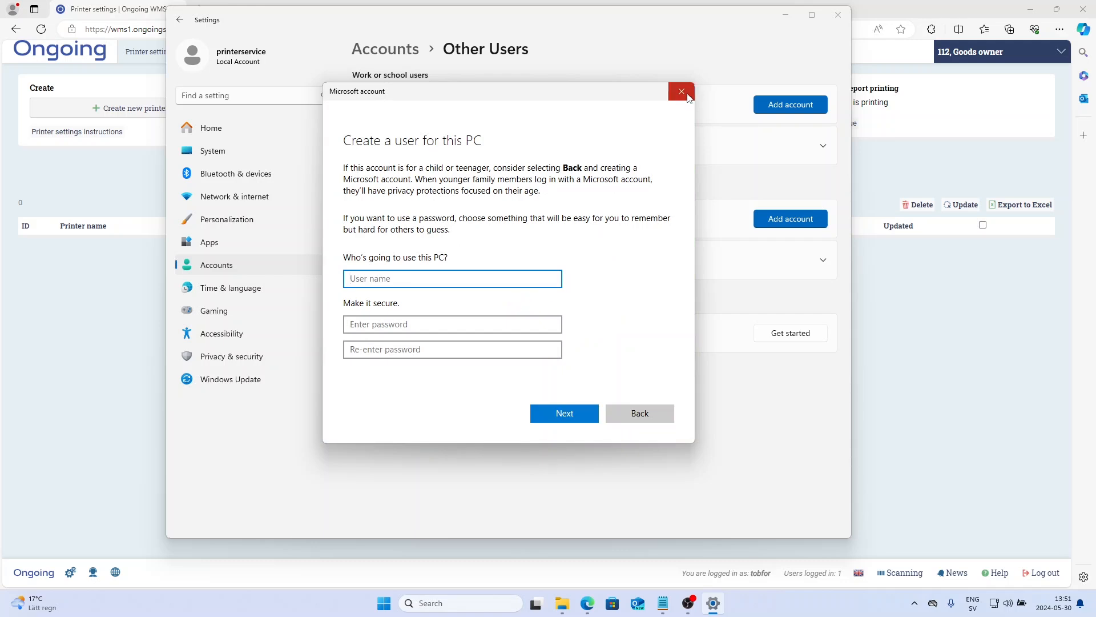
pyautogui.click(681, 92)
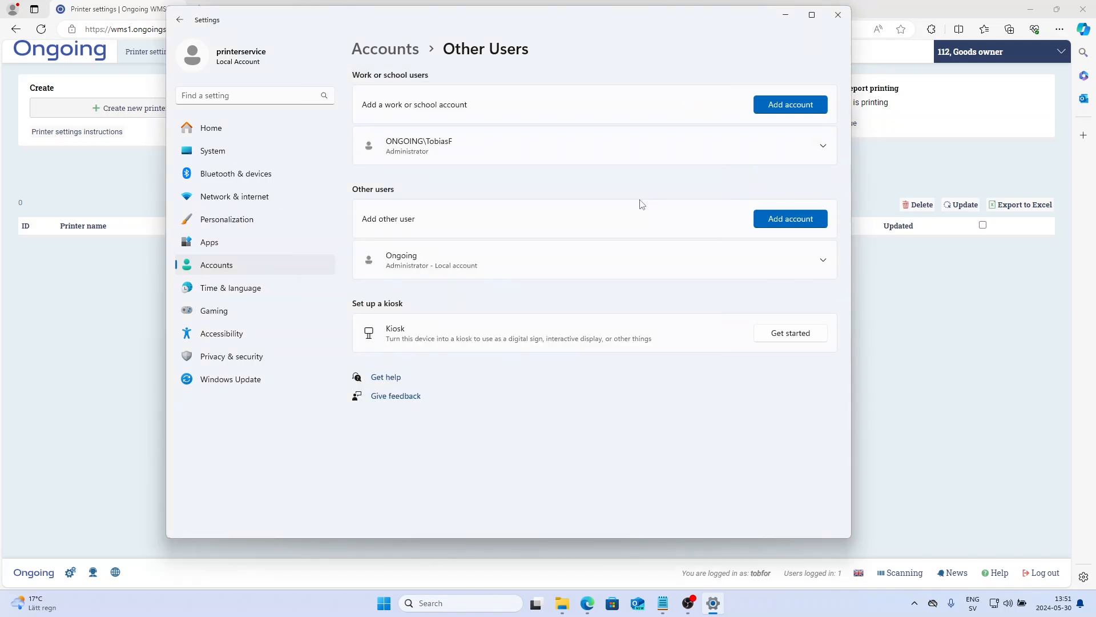
pyautogui.click(822, 259)
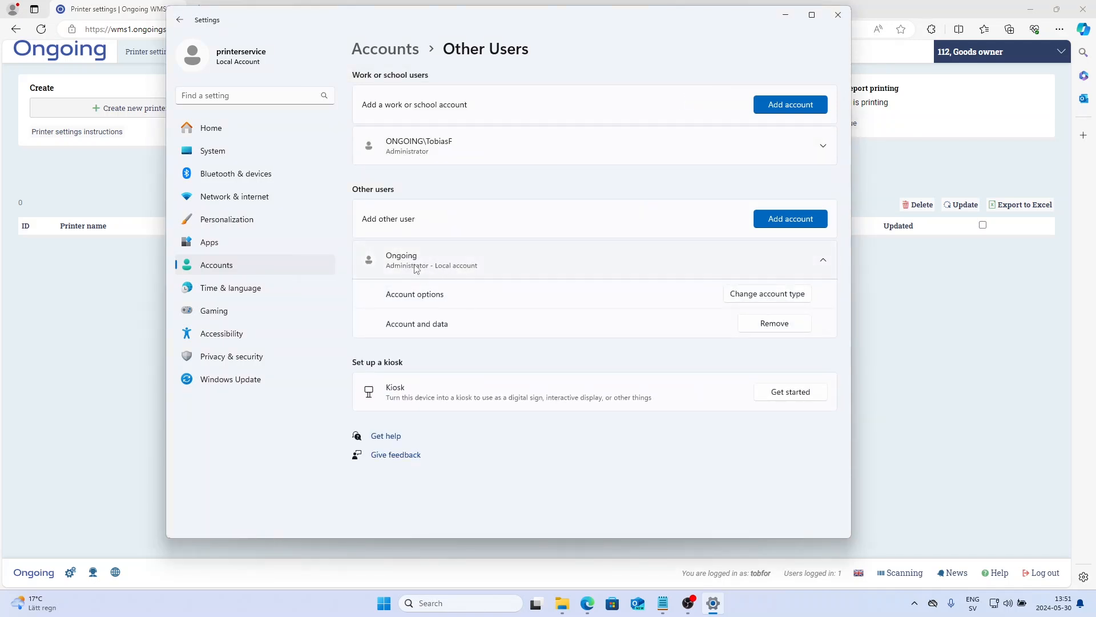
pyautogui.click(824, 259)
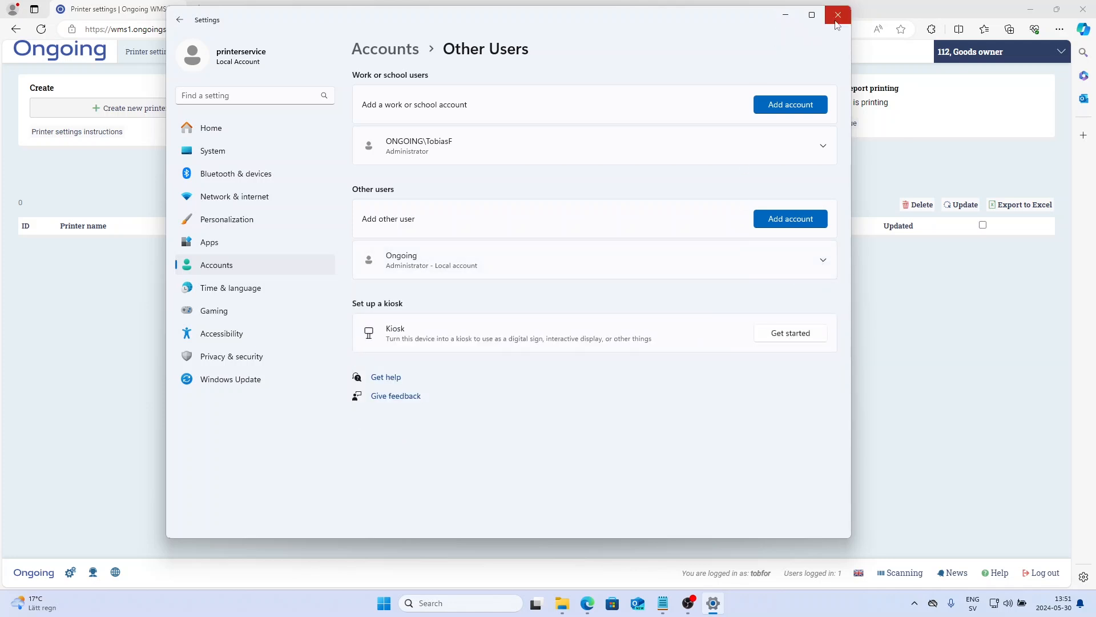
# Close Windows Settings and return to the Administration menu in Ongoing WMS
pyautogui.click(837, 14)
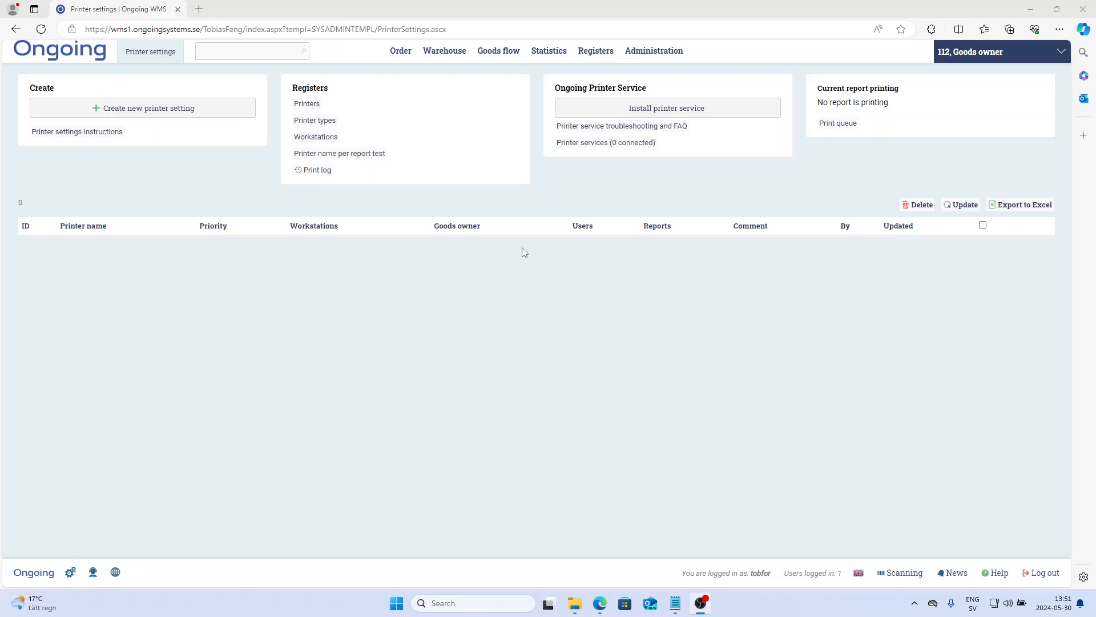
pyautogui.moveTo(513, 284)
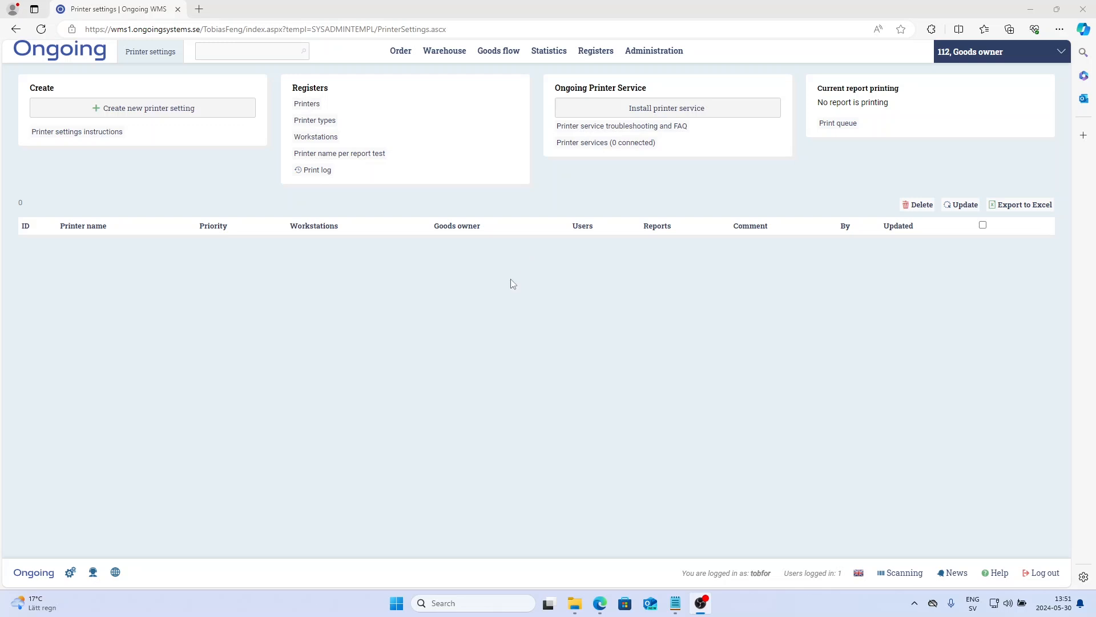
pyautogui.moveTo(630, 177)
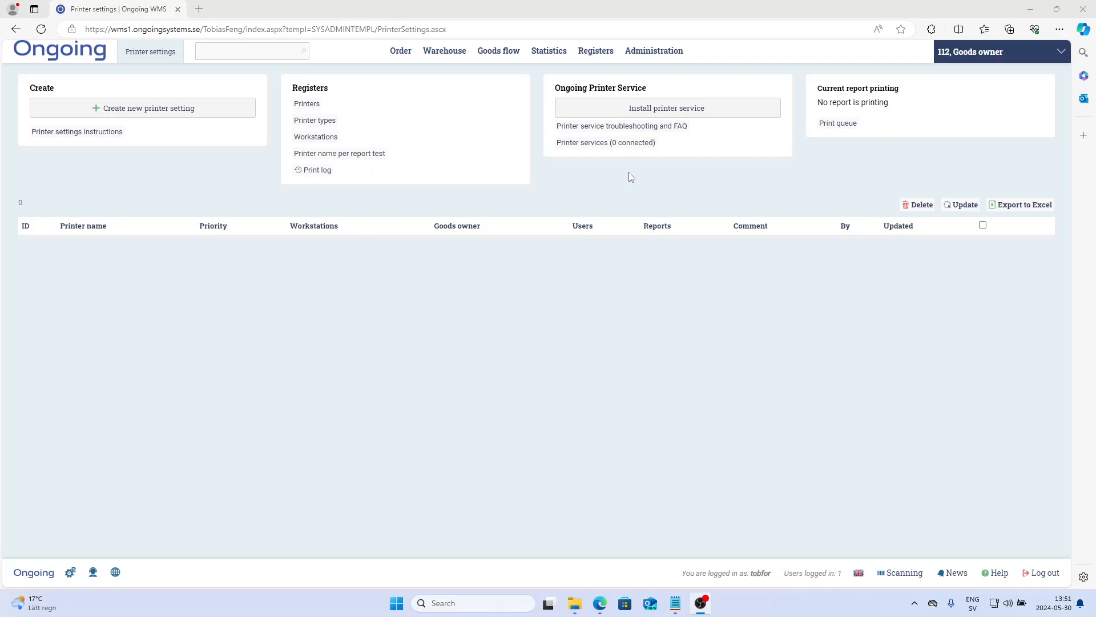
pyautogui.click(653, 50)
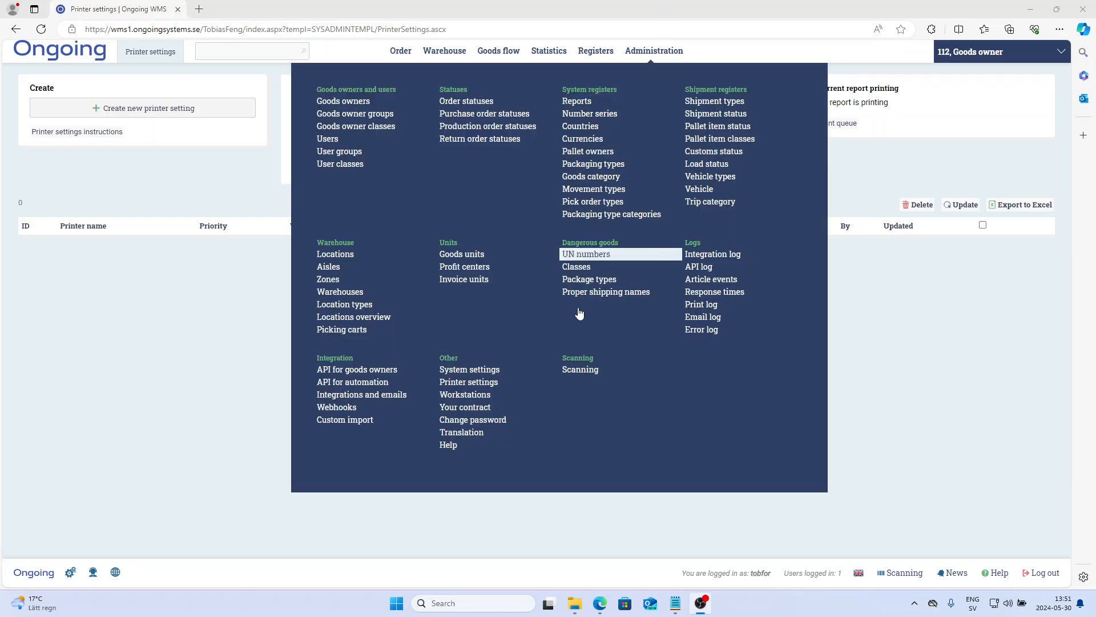
pyautogui.moveTo(779, 387)
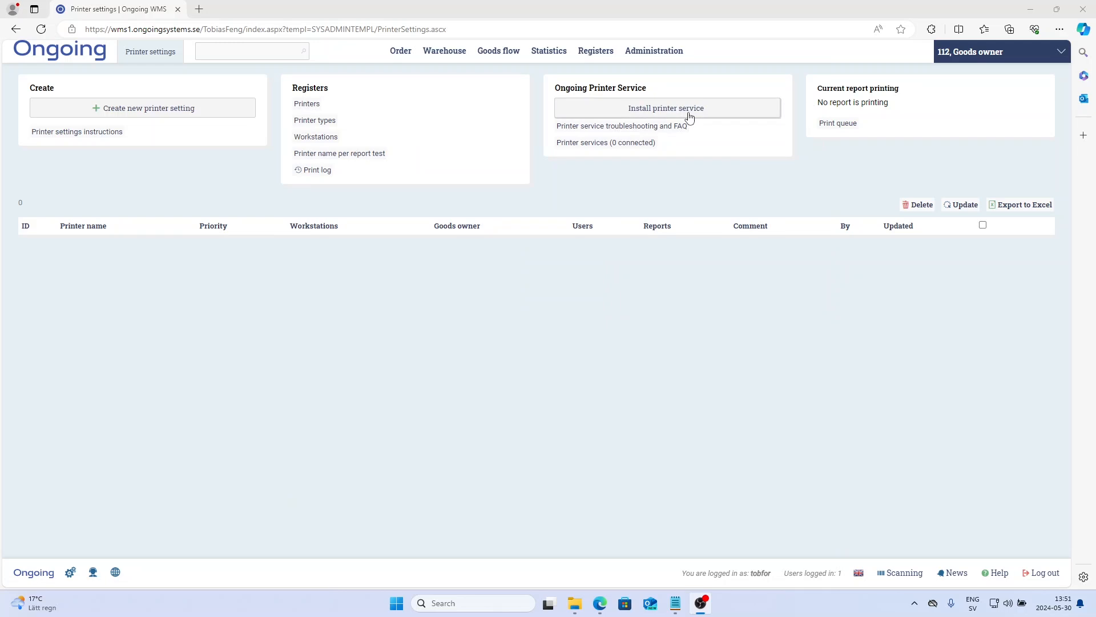
# Begin the printer service installation and download the PrinterService.zip package
pyautogui.click(665, 107)
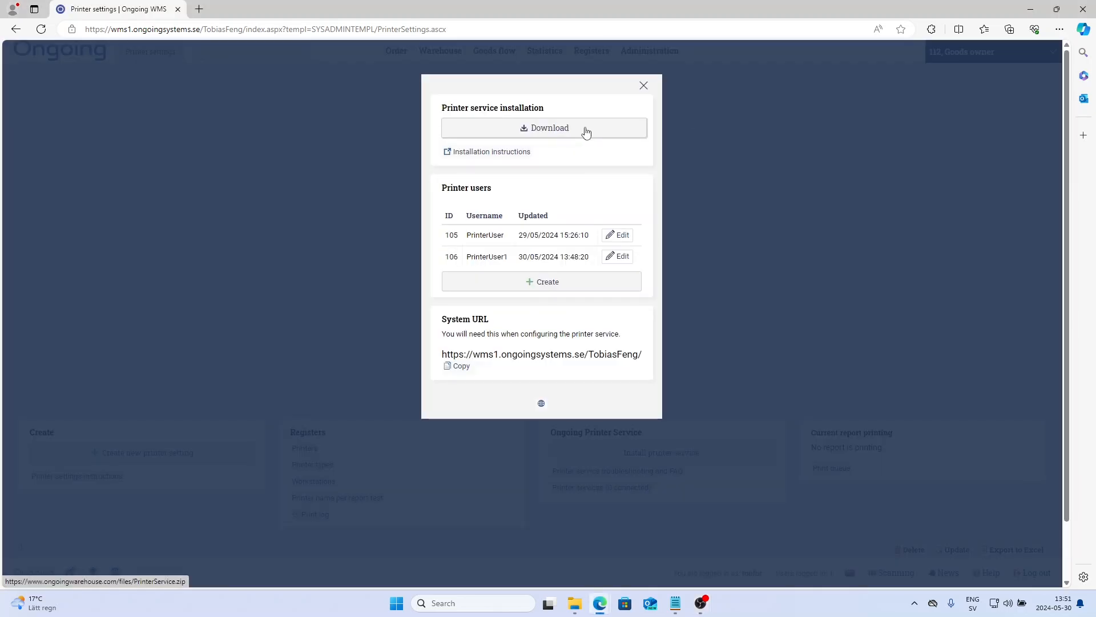
pyautogui.click(545, 126)
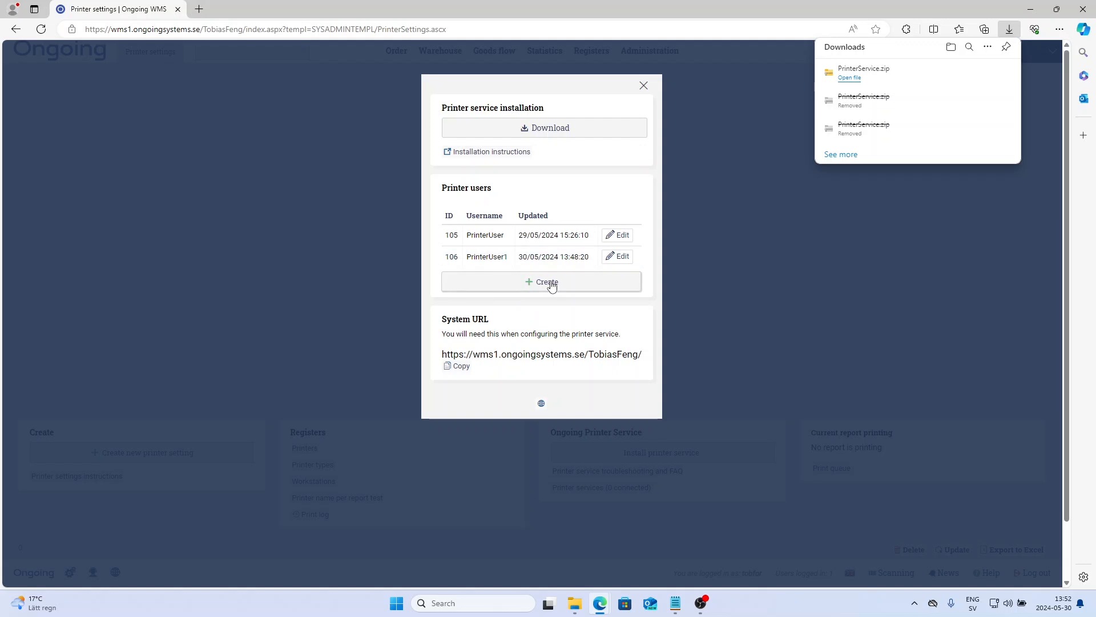
# Create printer user PrinterUser2, copy its username and generated password, and close the installation panel
pyautogui.click(541, 281)
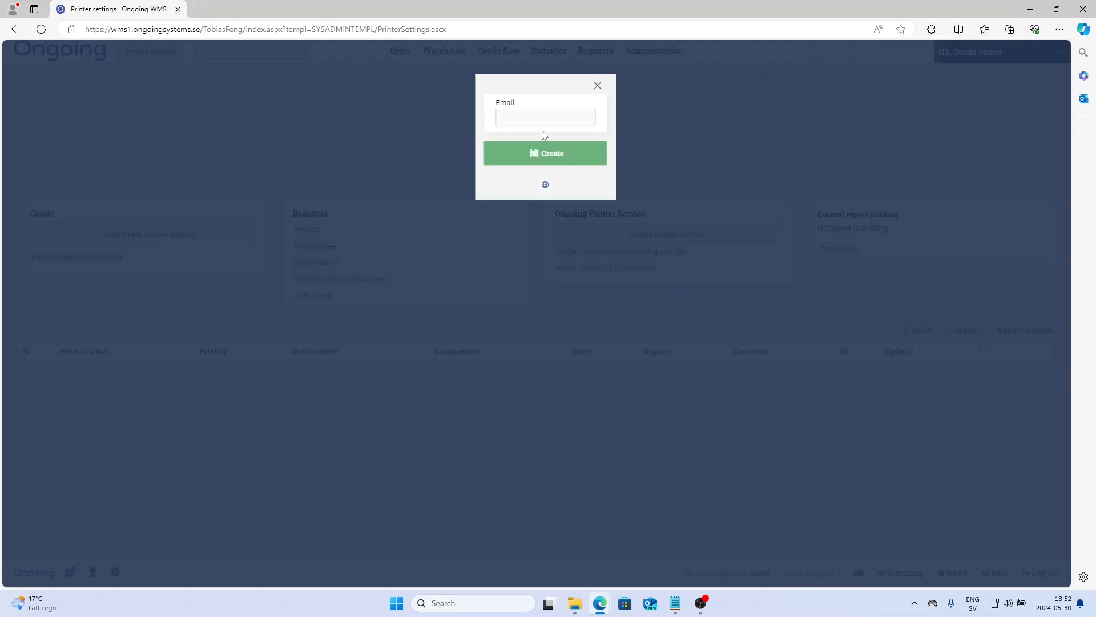
pyautogui.click(545, 152)
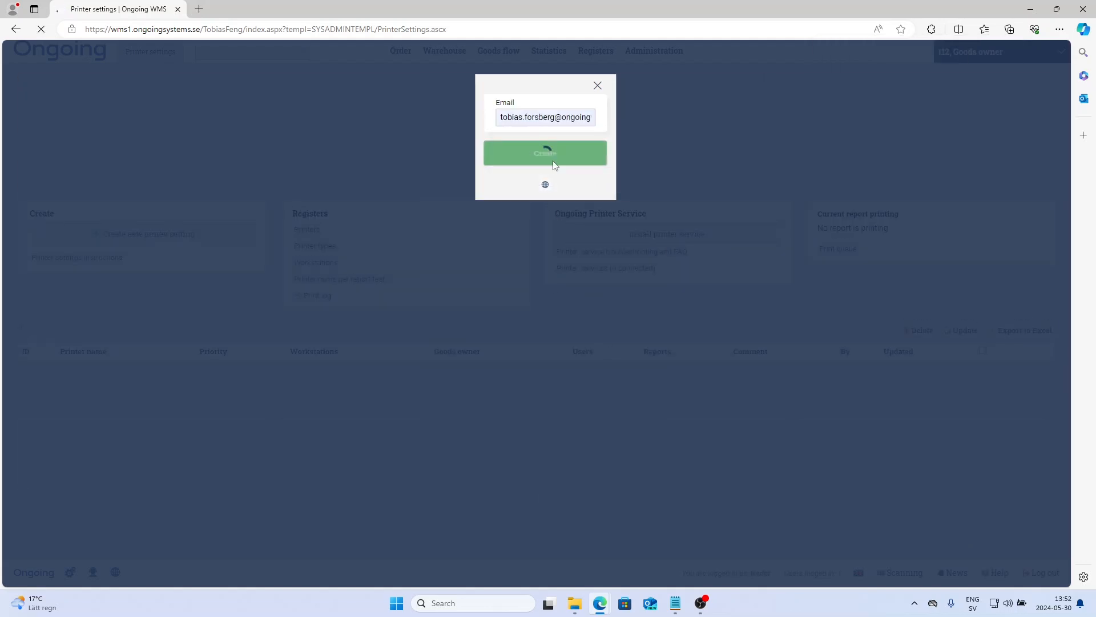
pyautogui.click(545, 153)
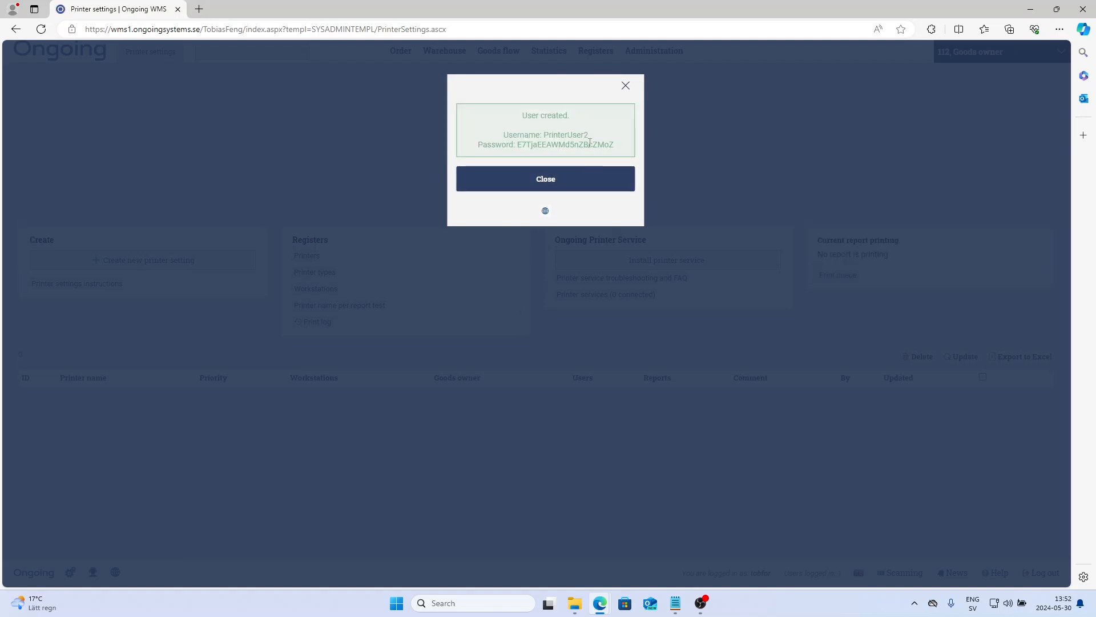
pyautogui.doubleClick(565, 135)
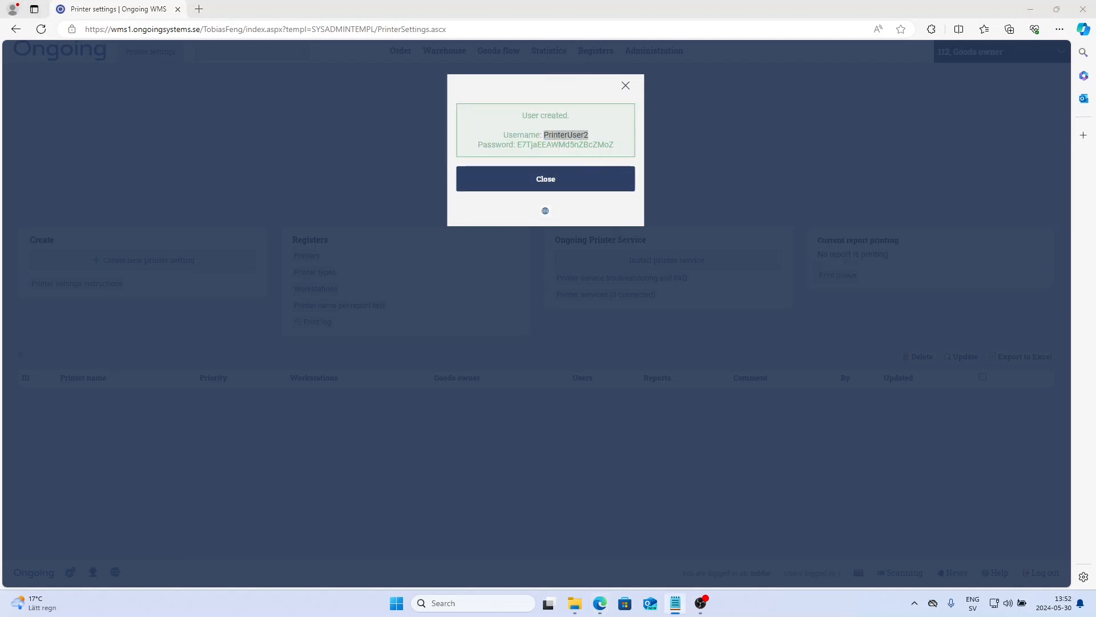
pyautogui.doubleClick(564, 146)
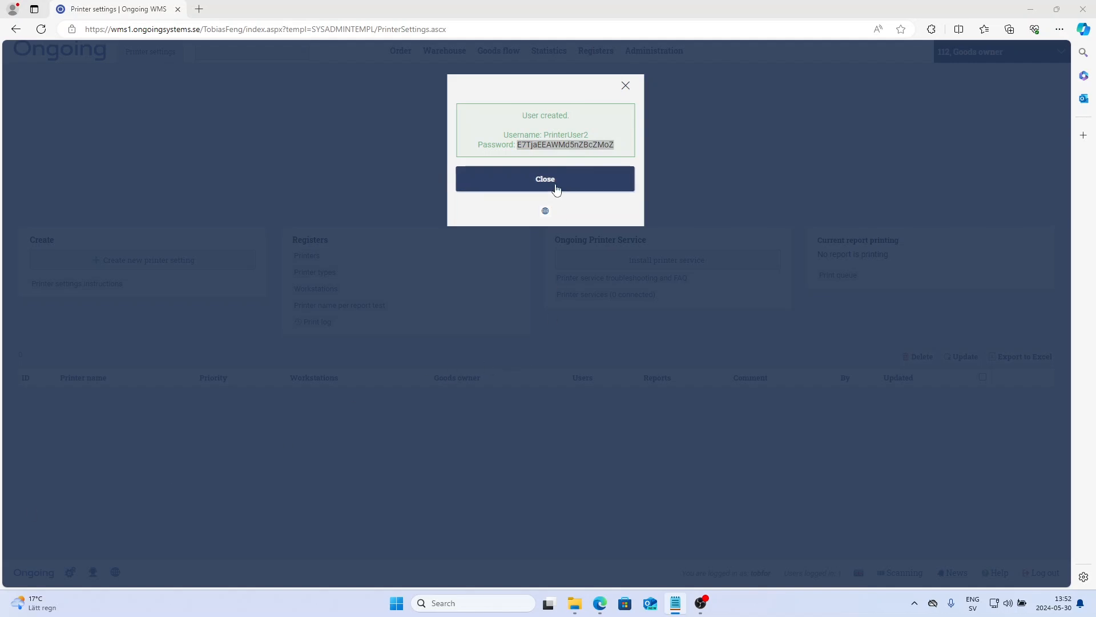
pyautogui.click(545, 178)
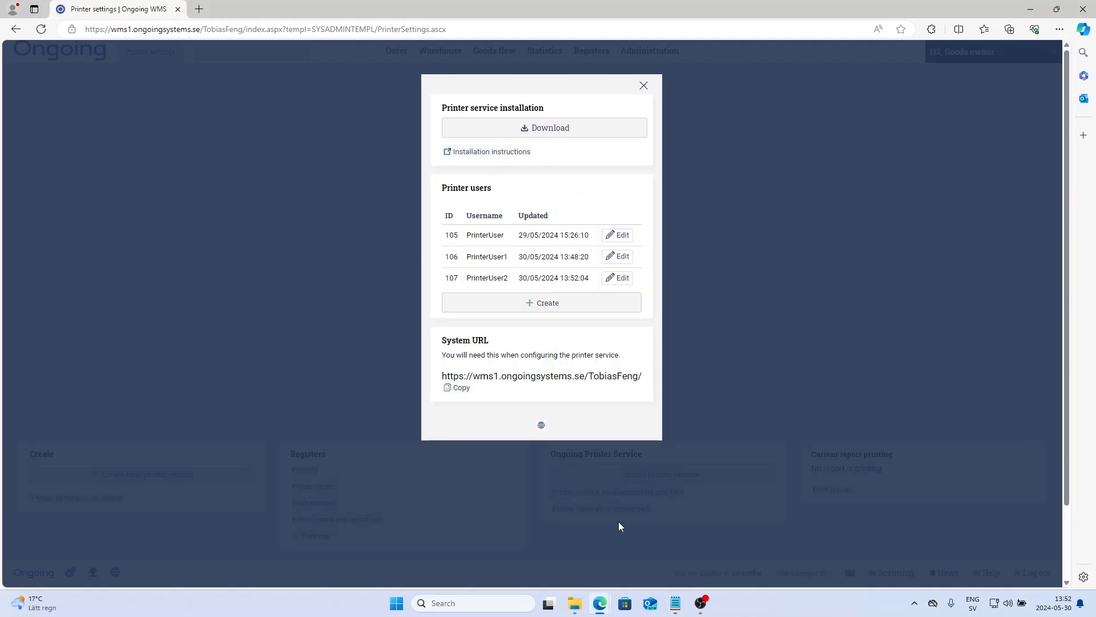
pyautogui.click(642, 85)
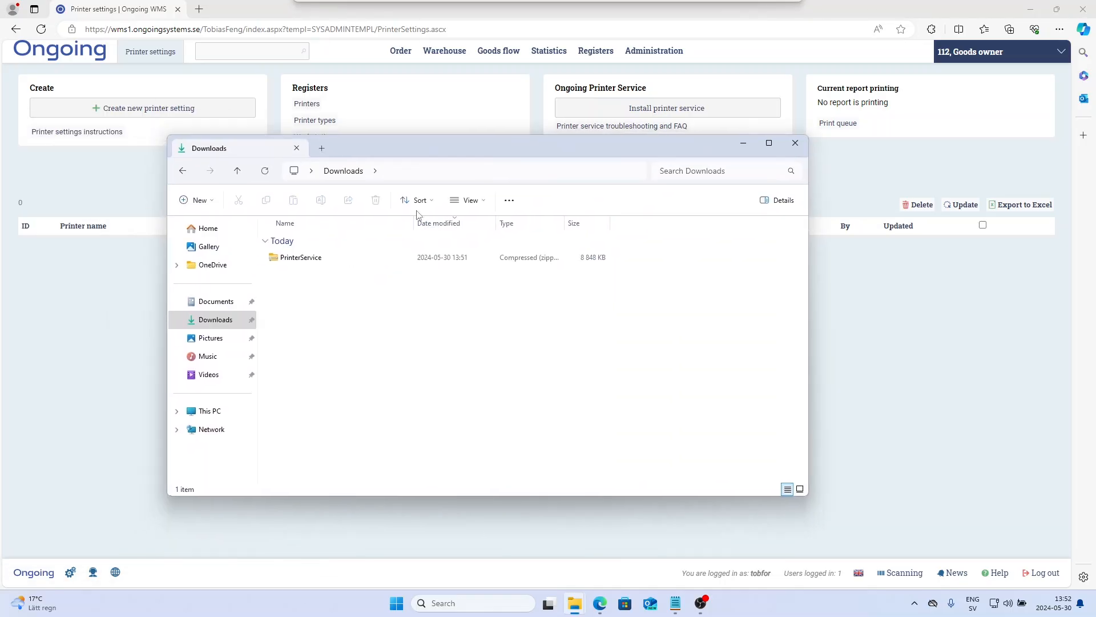
# Extract the PrinterService archive and launch PrinterServiceSetup
pyautogui.rightClick(300, 257)
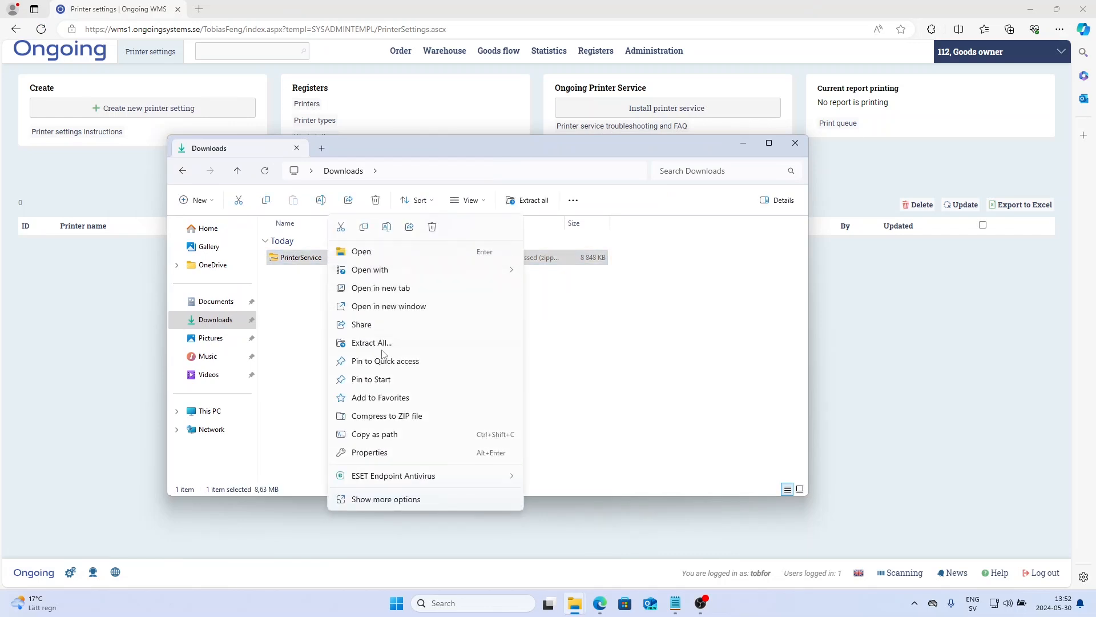
pyautogui.click(371, 343)
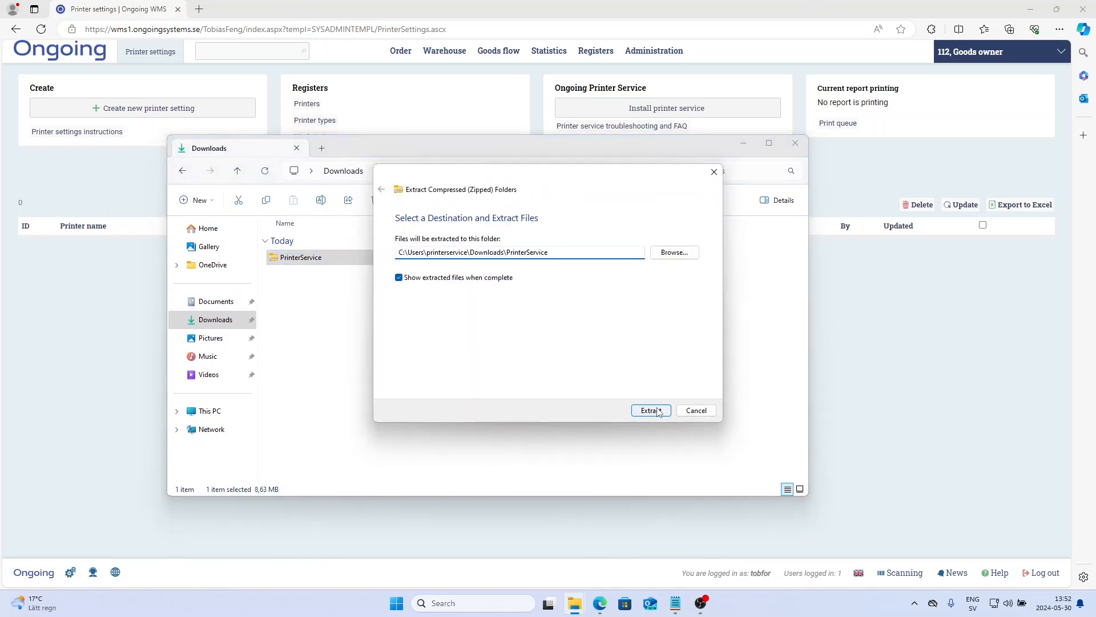
pyautogui.click(649, 410)
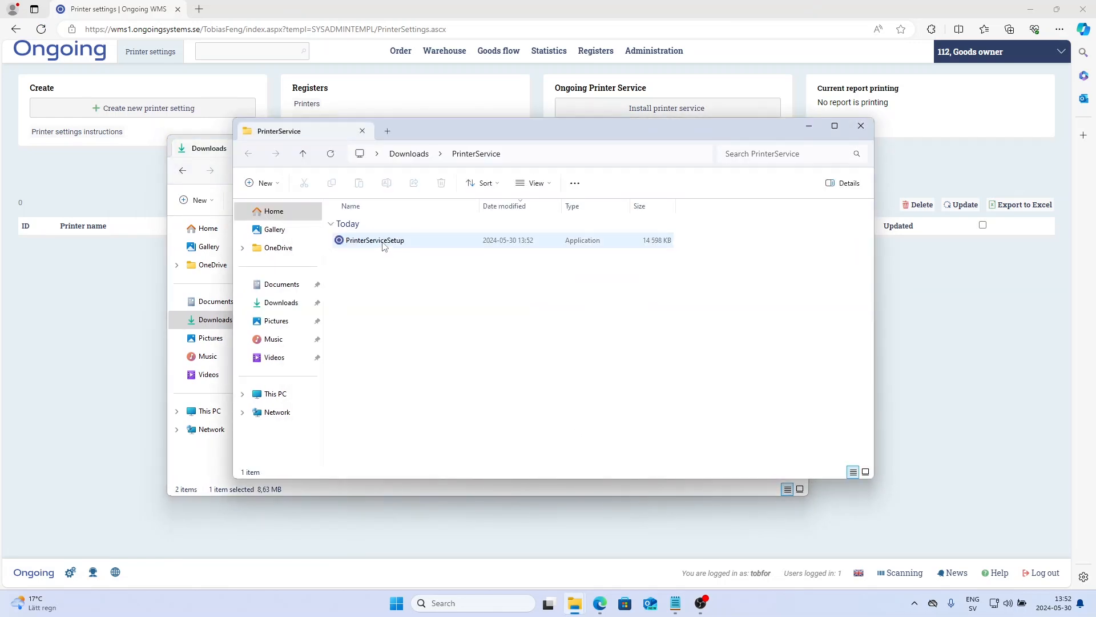
pyautogui.click(375, 239)
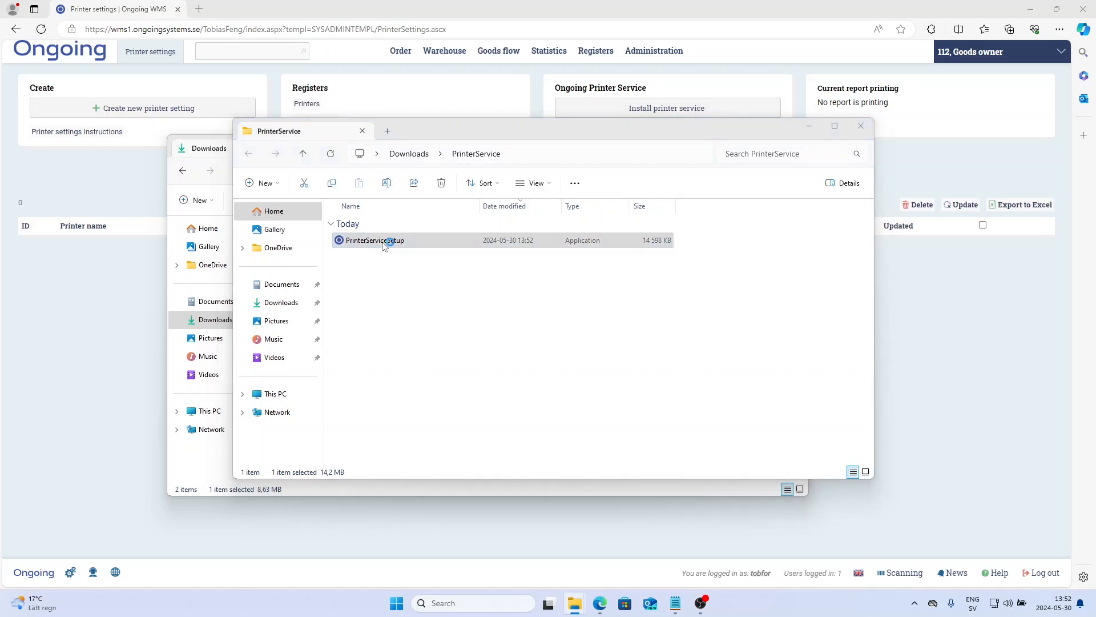
pyautogui.doubleClick(375, 239)
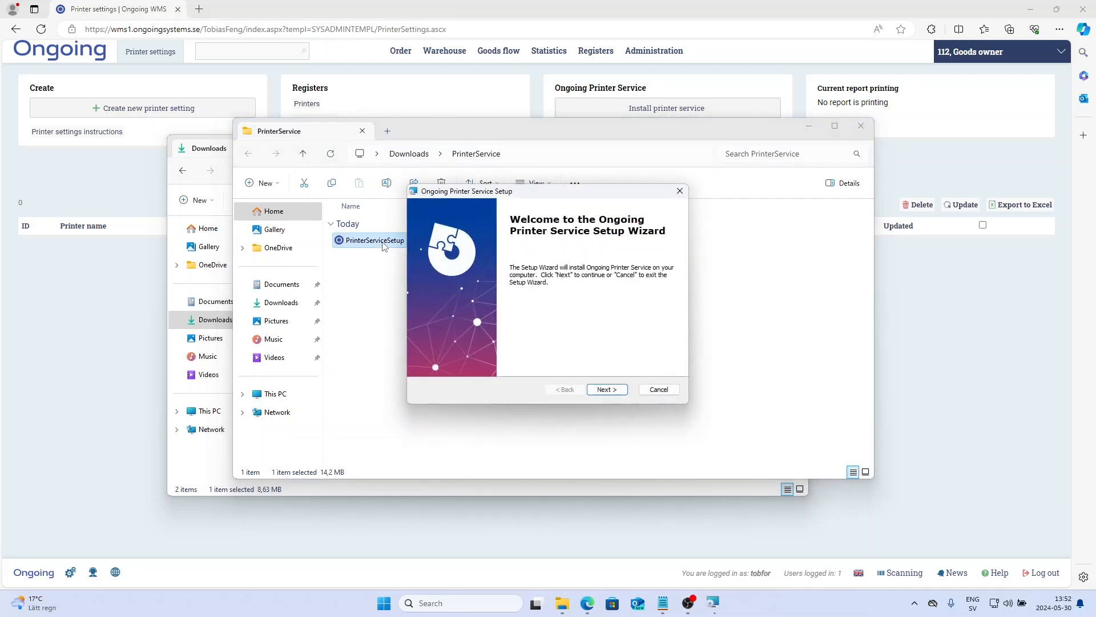
# Install Ongoing Printer Service to the default folder and finish with the configurator launched
pyautogui.click(607, 390)
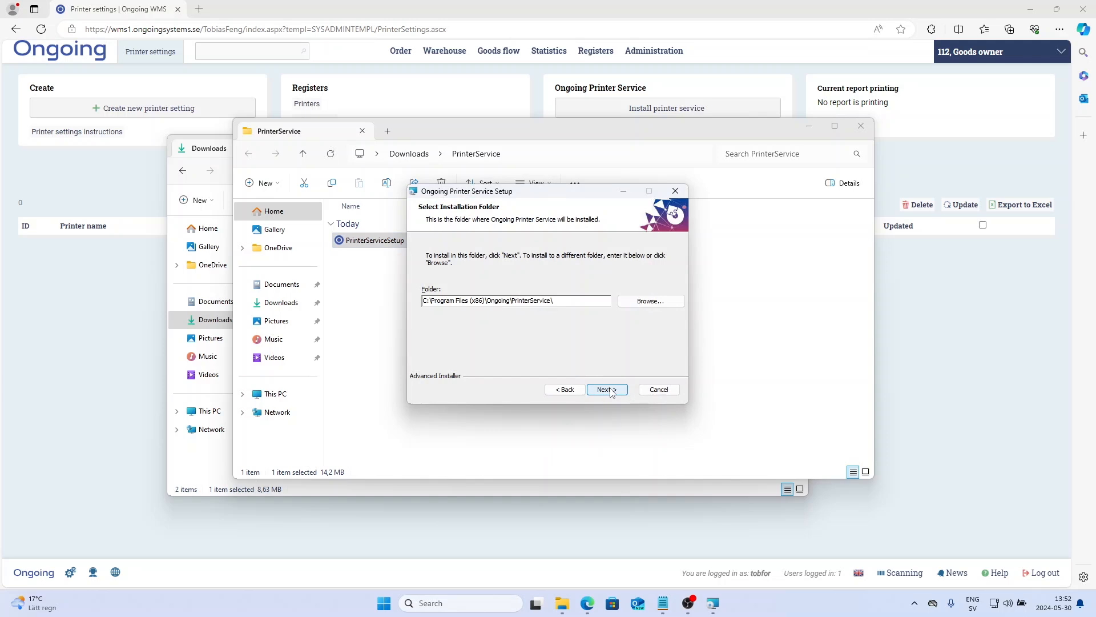
pyautogui.click(603, 390)
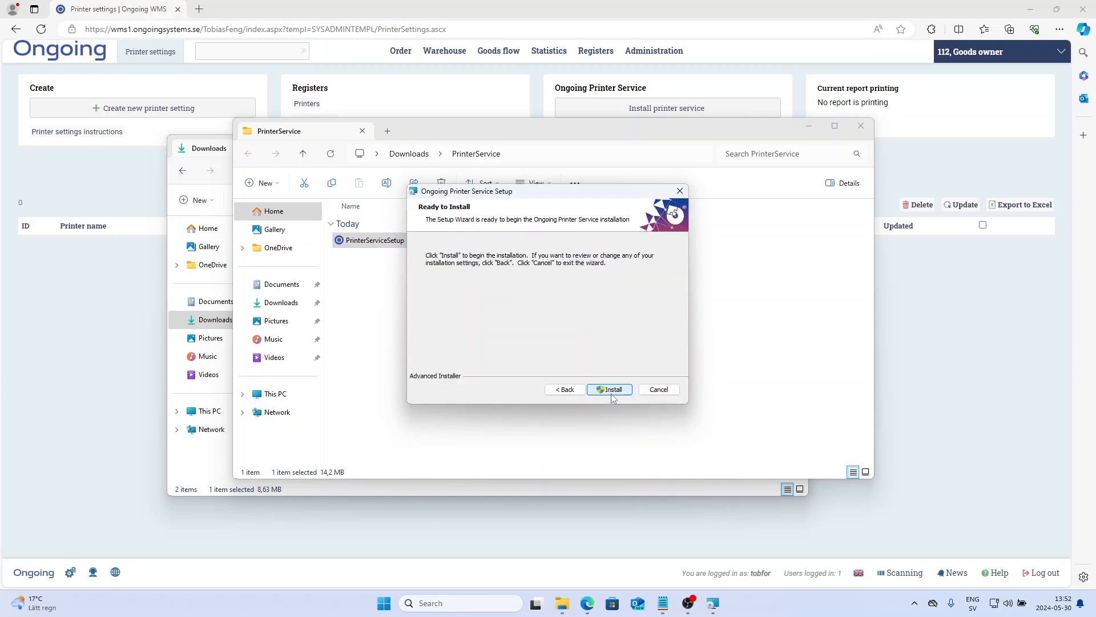
pyautogui.click(609, 389)
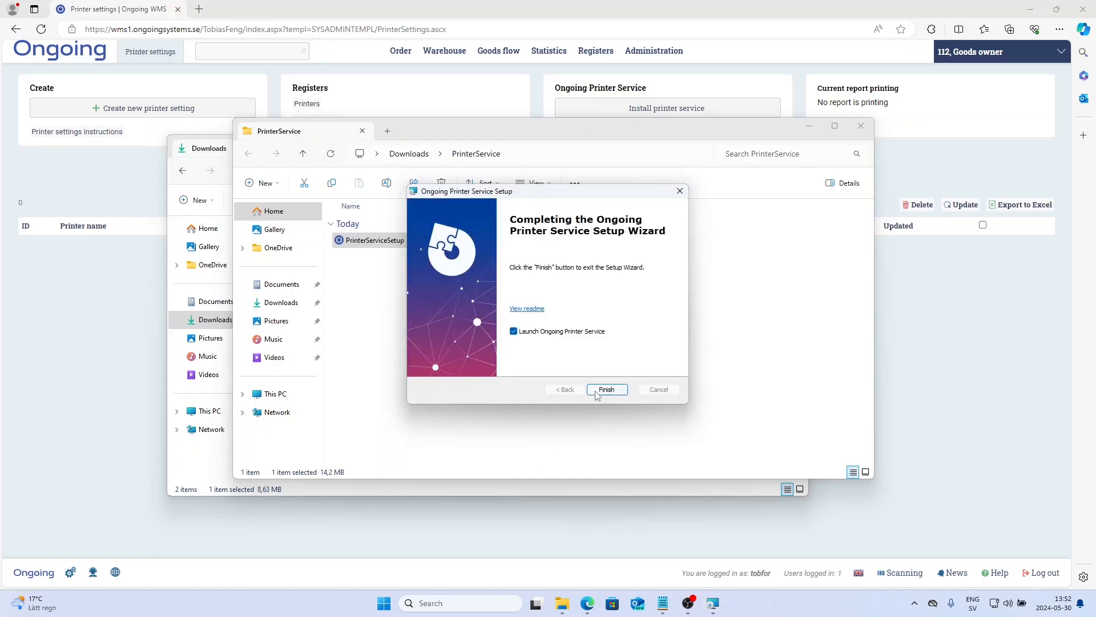
pyautogui.click(605, 390)
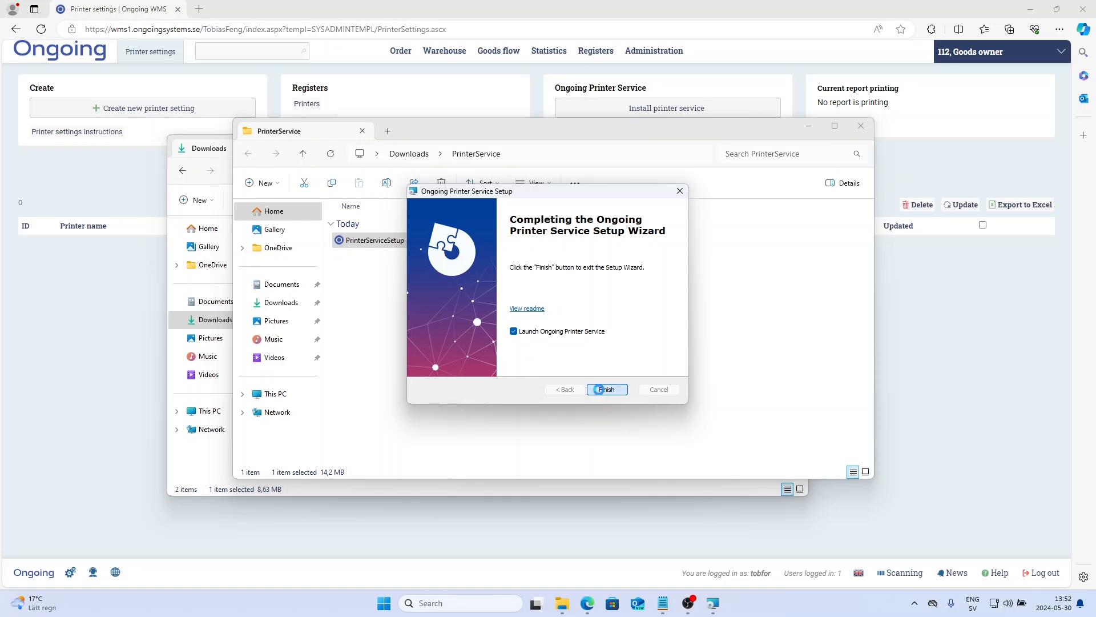
pyautogui.click(607, 389)
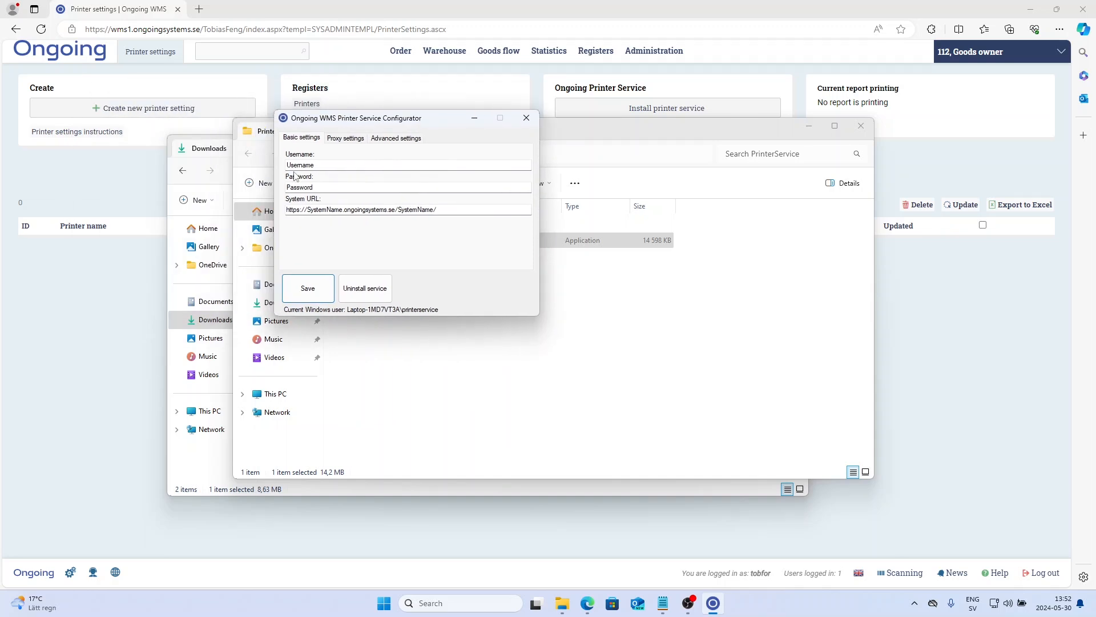
pyautogui.click(260, 29)
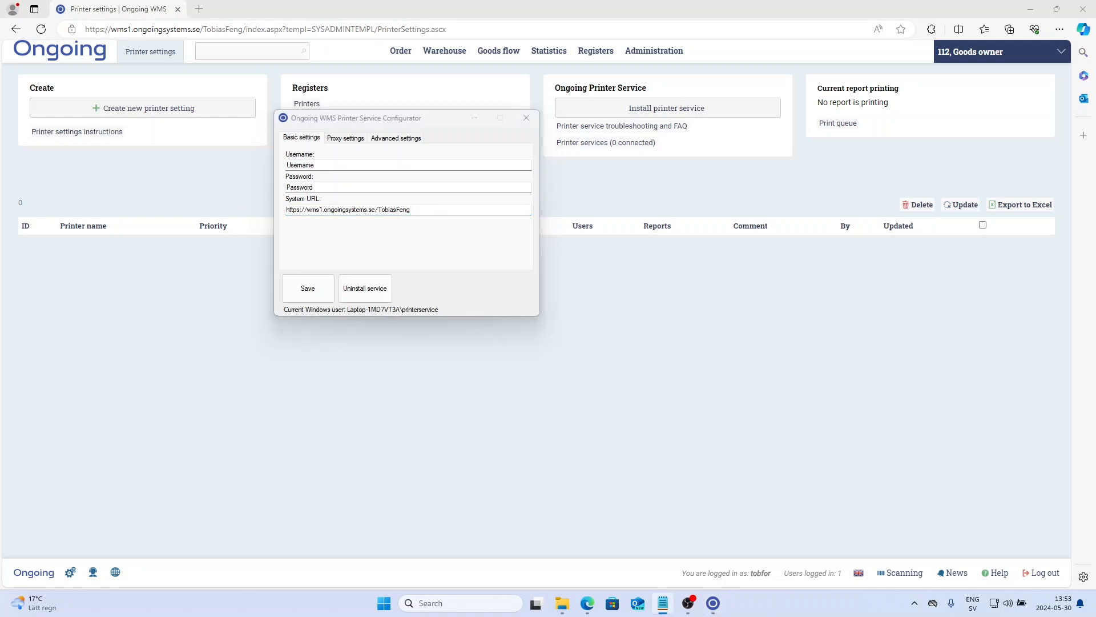
pyautogui.doubleClick(300, 165)
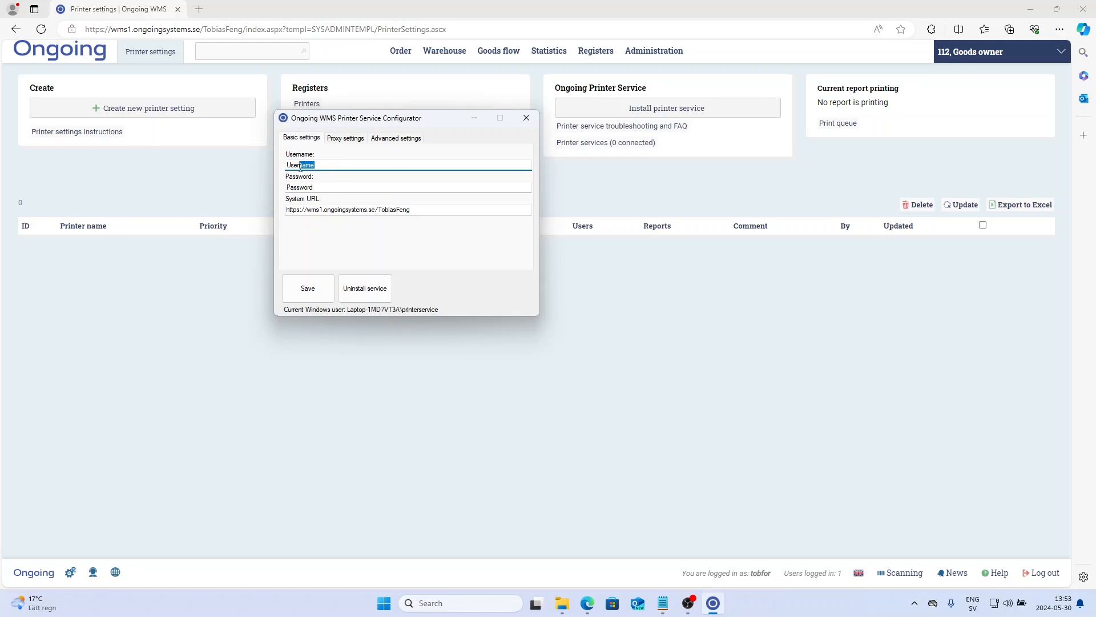
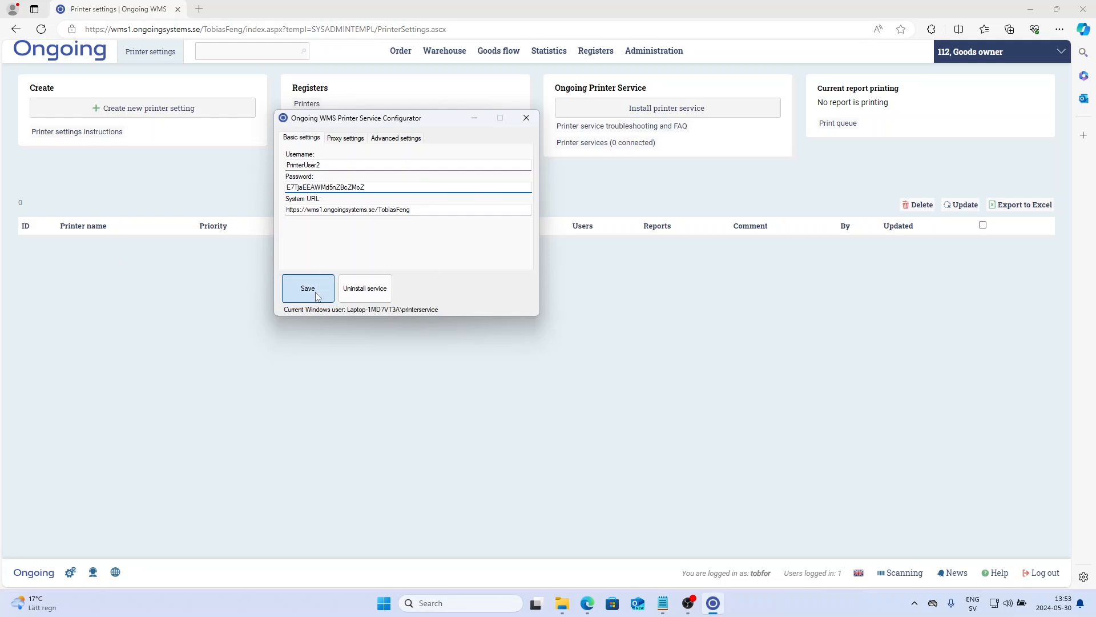
pyautogui.click(307, 287)
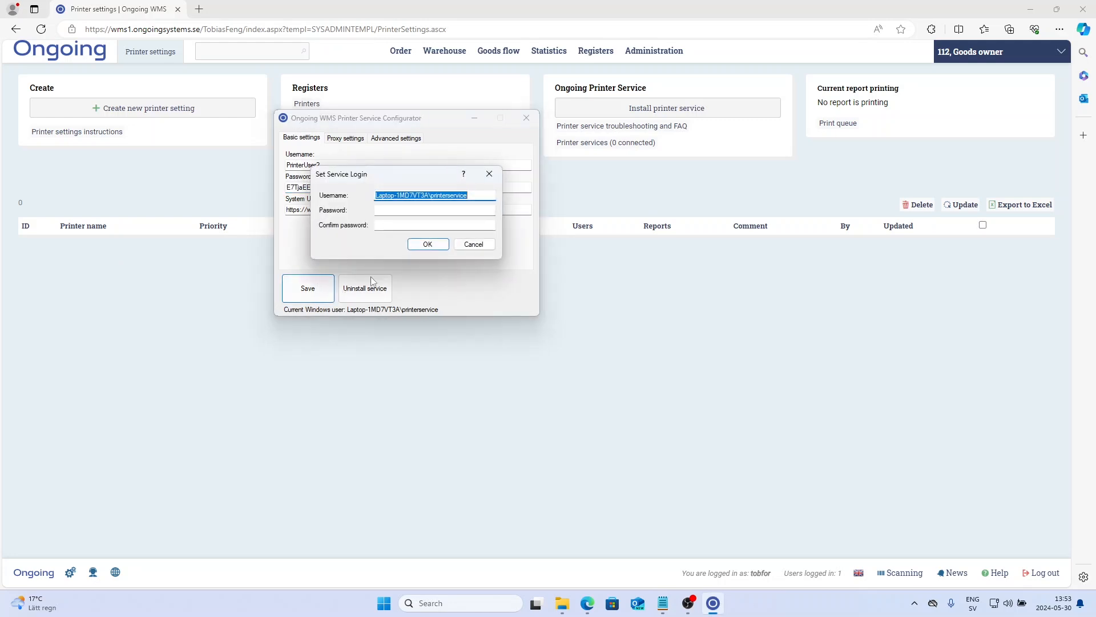
# Supply the Windows account password, save the service login, and acknowledge the 'Service has been updated' message
pyautogui.click(434, 210)
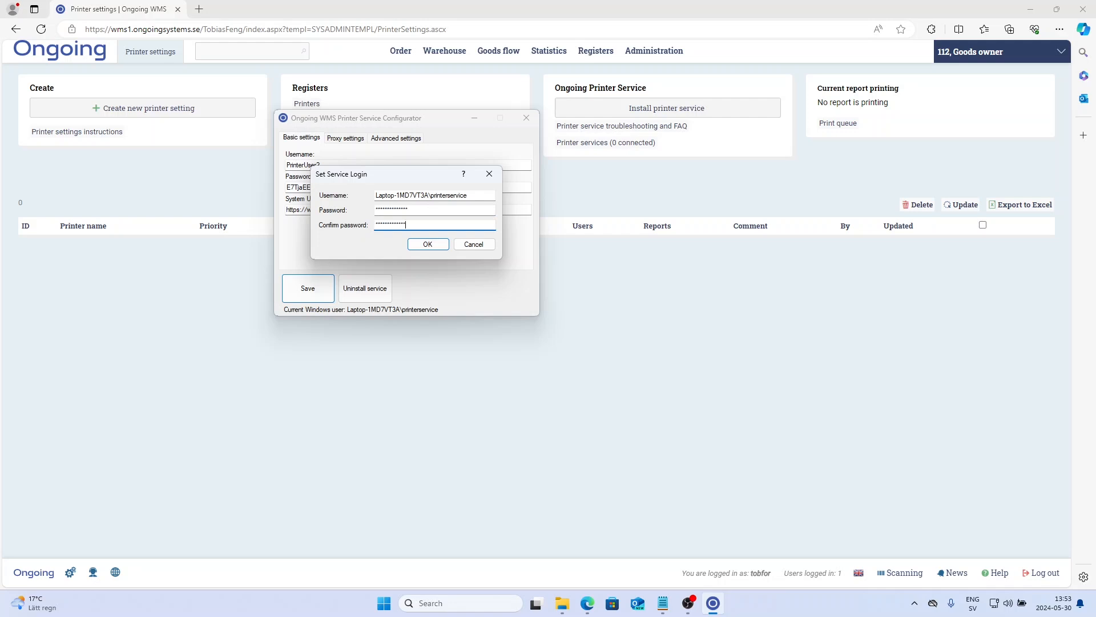
pyautogui.click(427, 244)
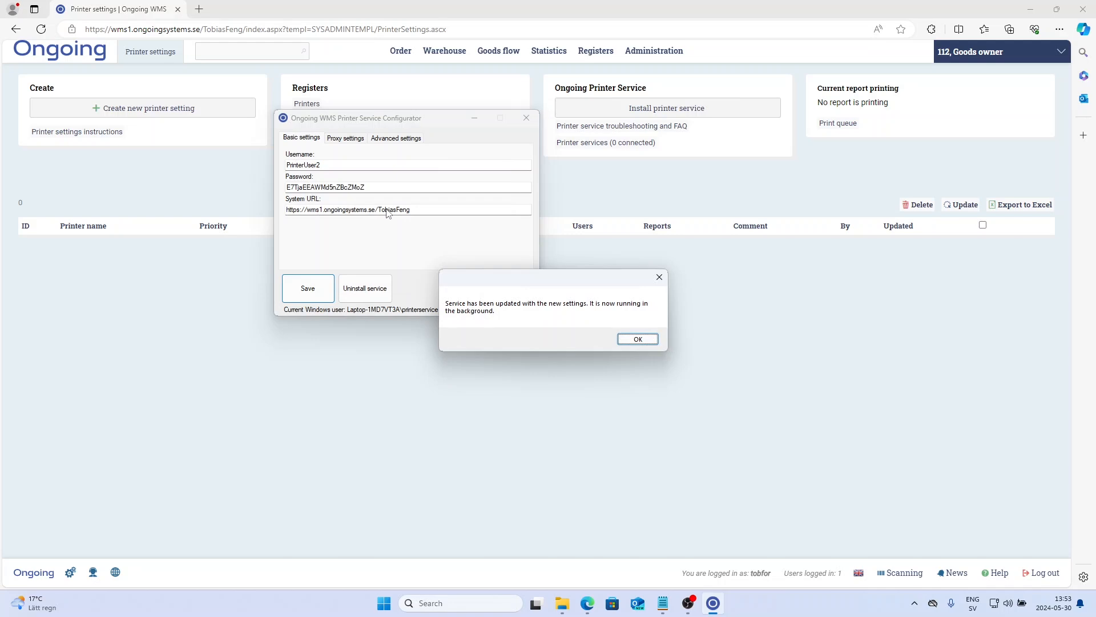
pyautogui.click(636, 339)
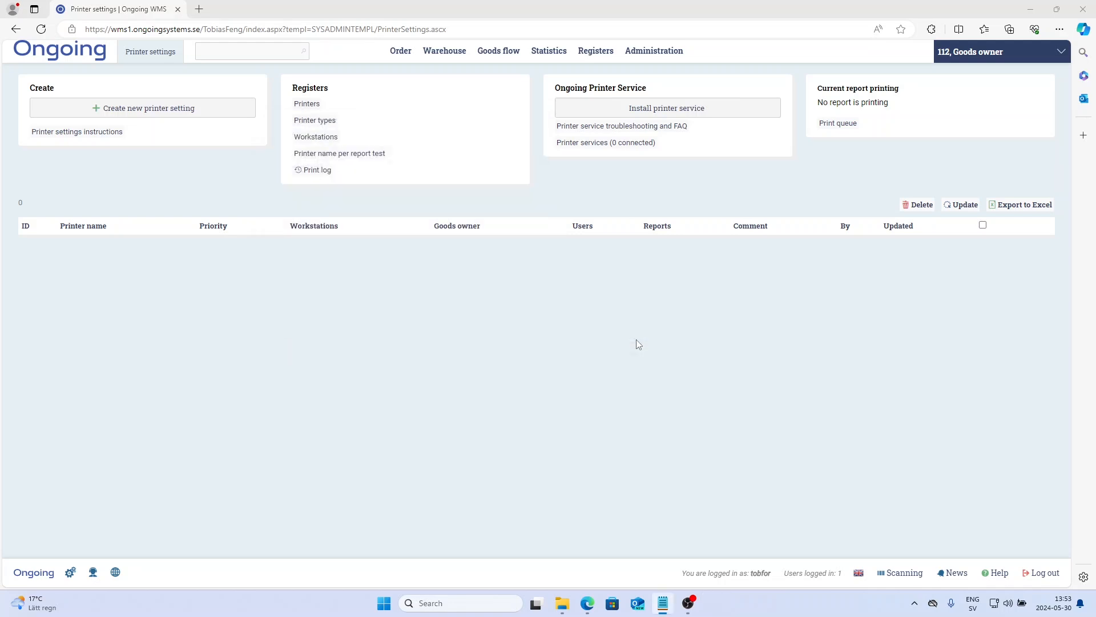
pyautogui.moveTo(657, 422)
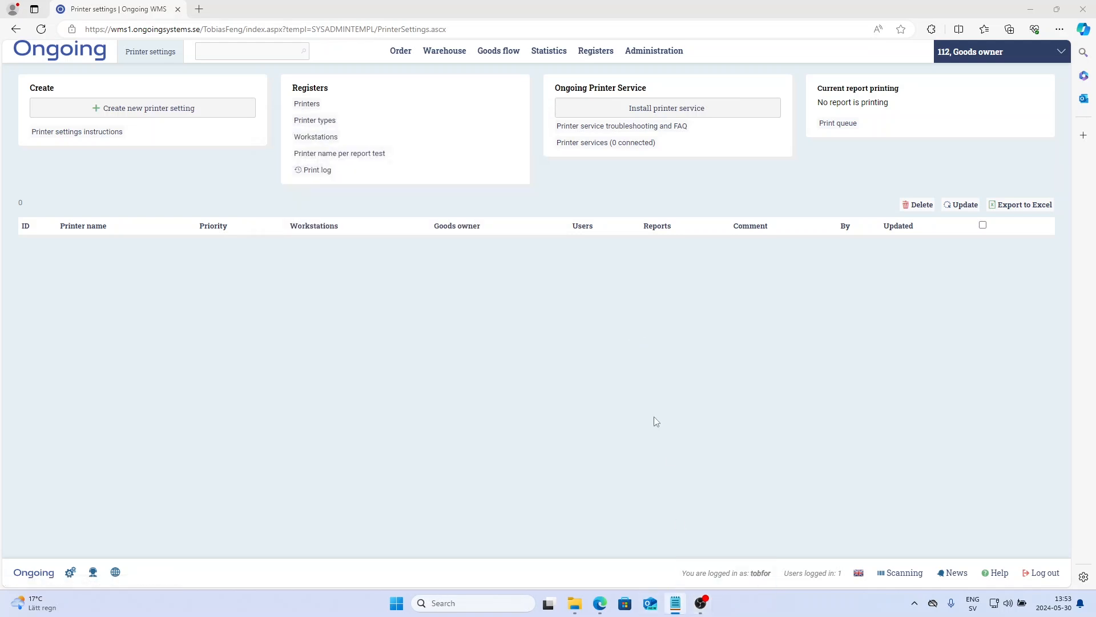
pyautogui.moveTo(582, 187)
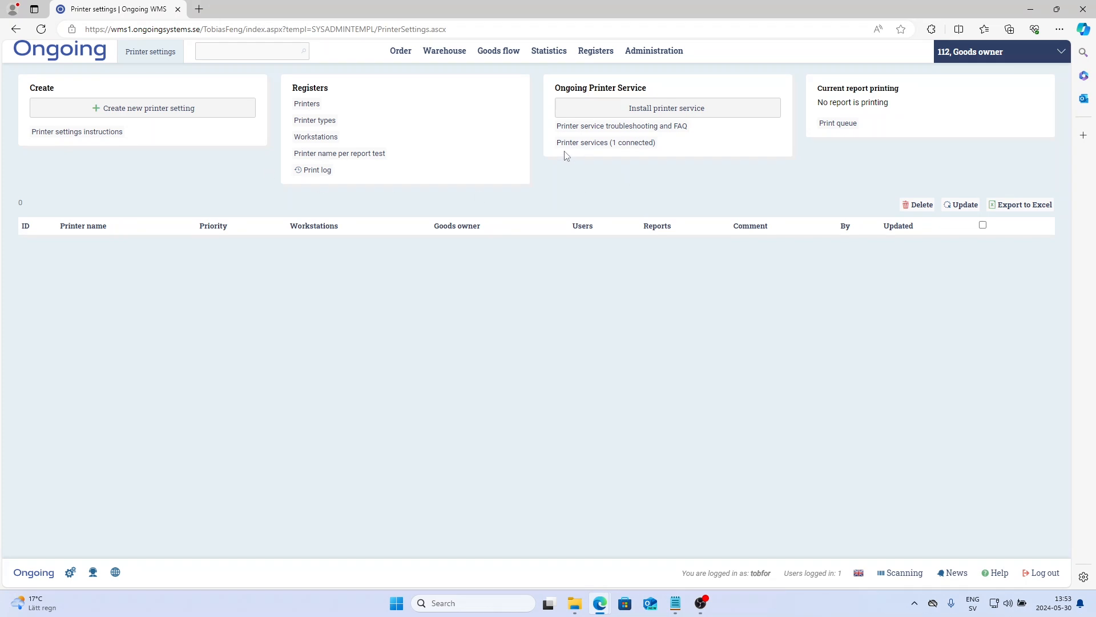
pyautogui.moveTo(605, 143)
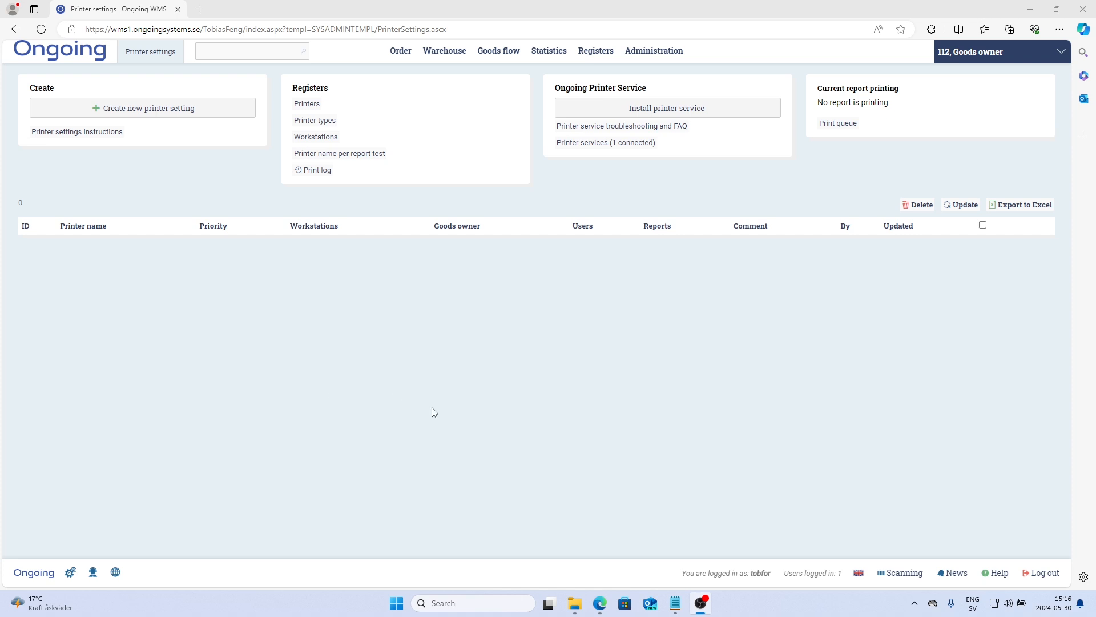
pyautogui.moveTo(436, 407)
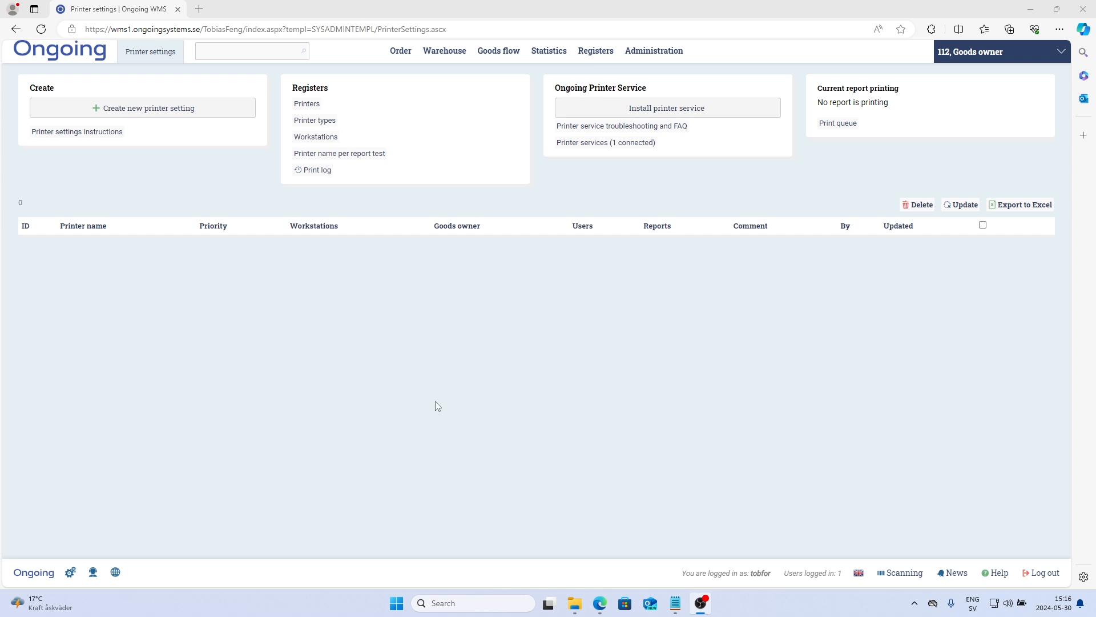
pyautogui.moveTo(438, 417)
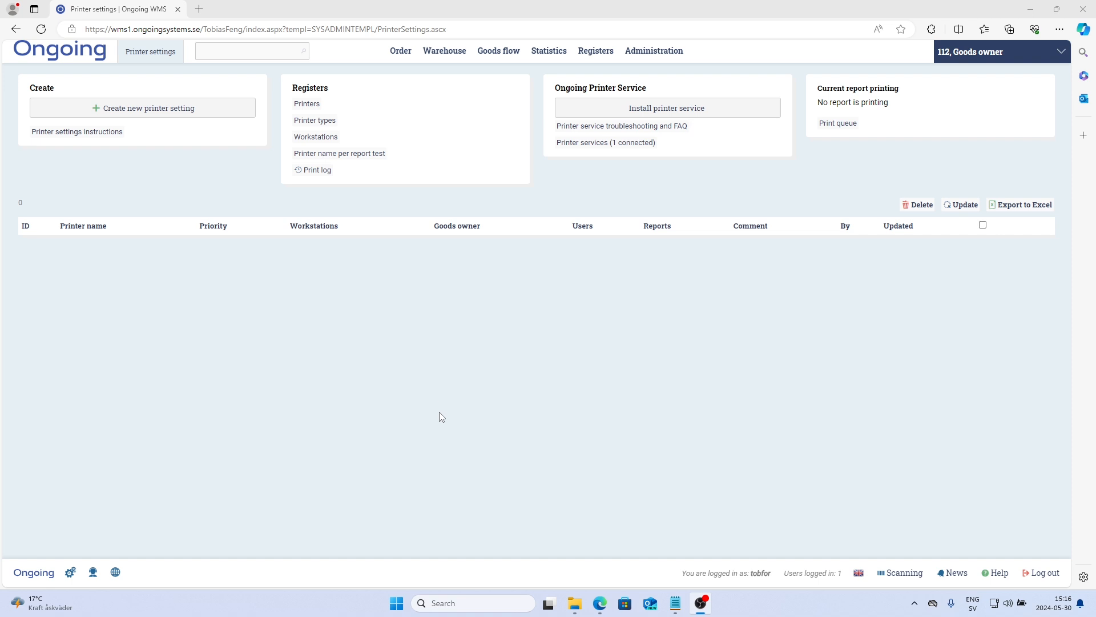
pyautogui.moveTo(590, 174)
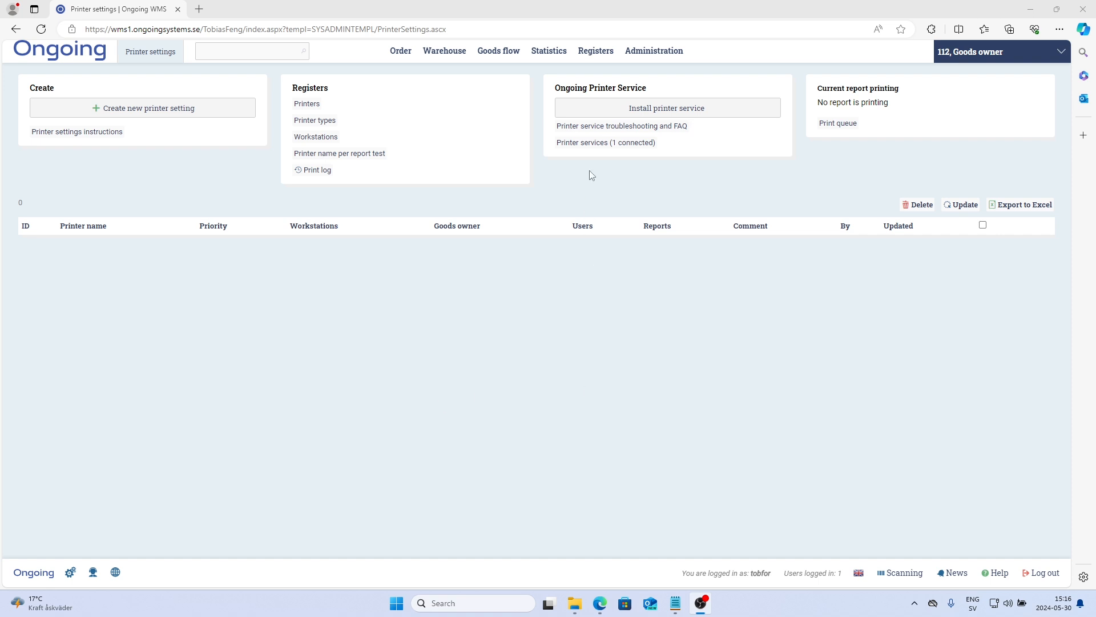
pyautogui.click(605, 143)
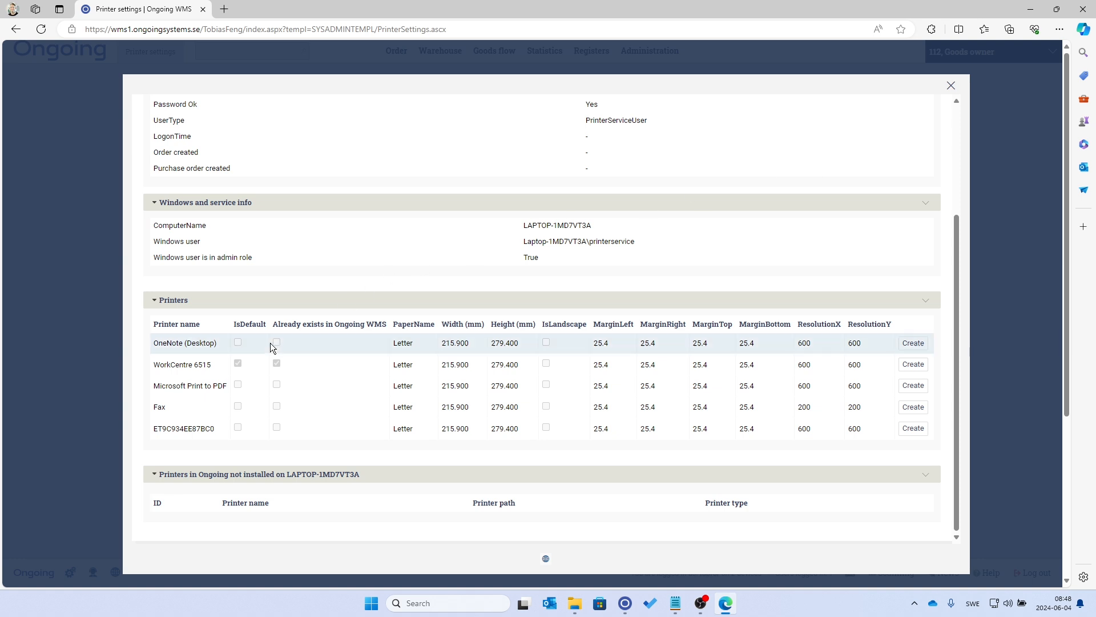
pyautogui.doubleClick(181, 364)
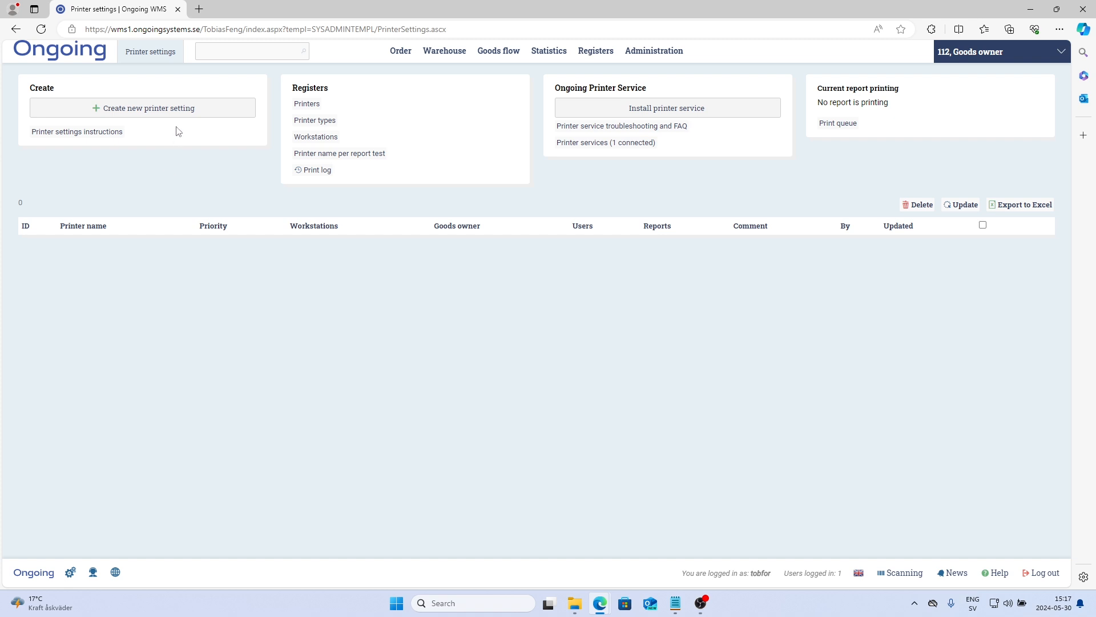
# Create and confirm the WorkCentre 6515 printer setting with priority 100
pyautogui.click(147, 107)
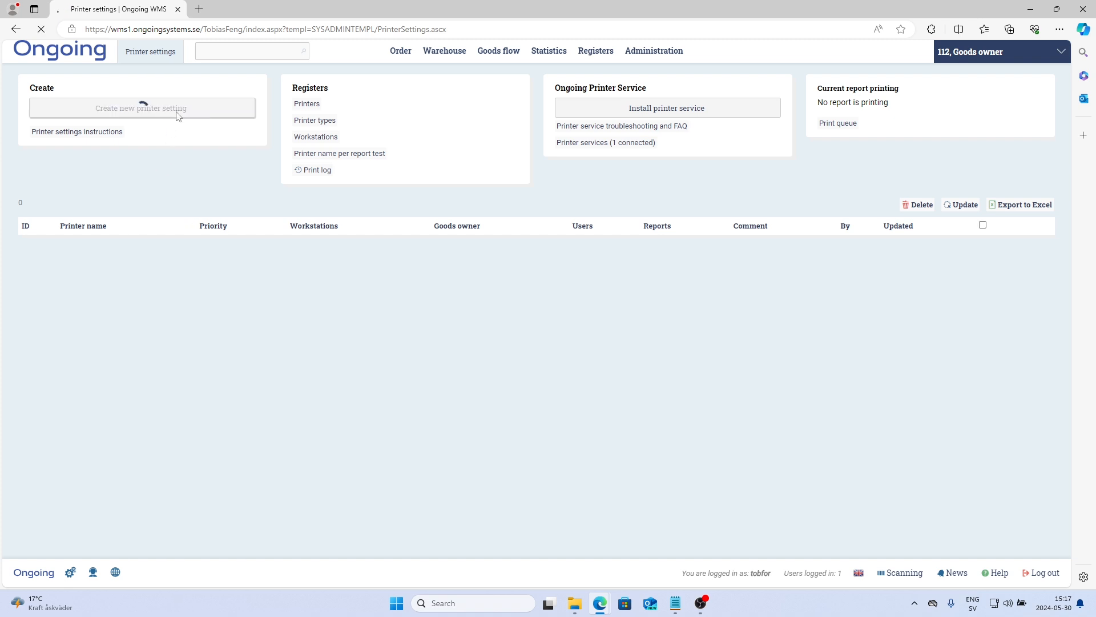
pyautogui.click(142, 107)
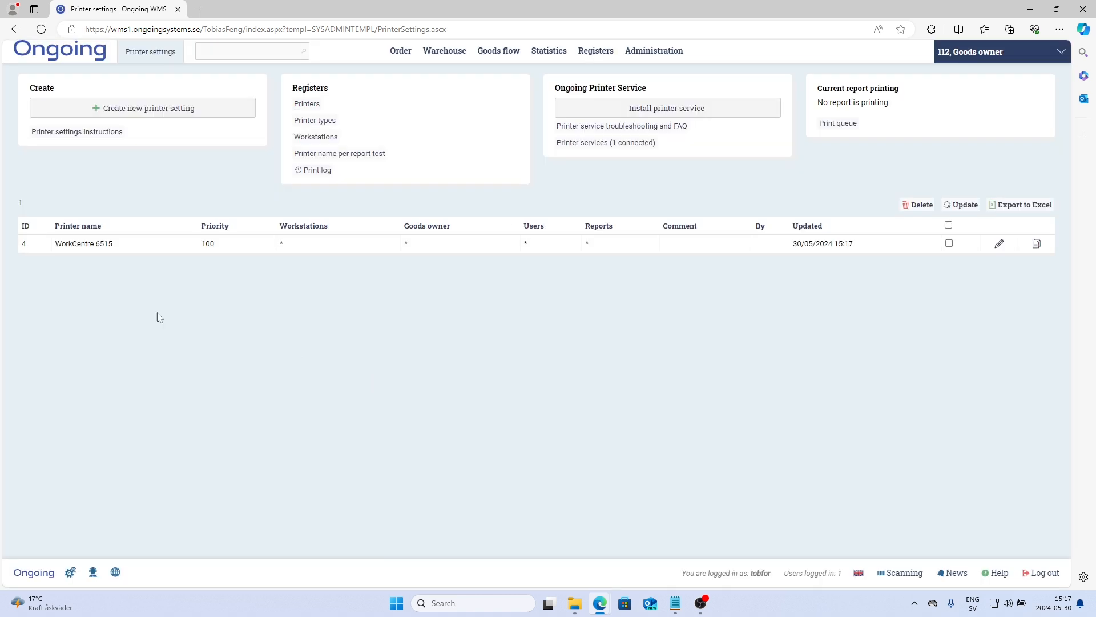
pyautogui.moveTo(406, 149)
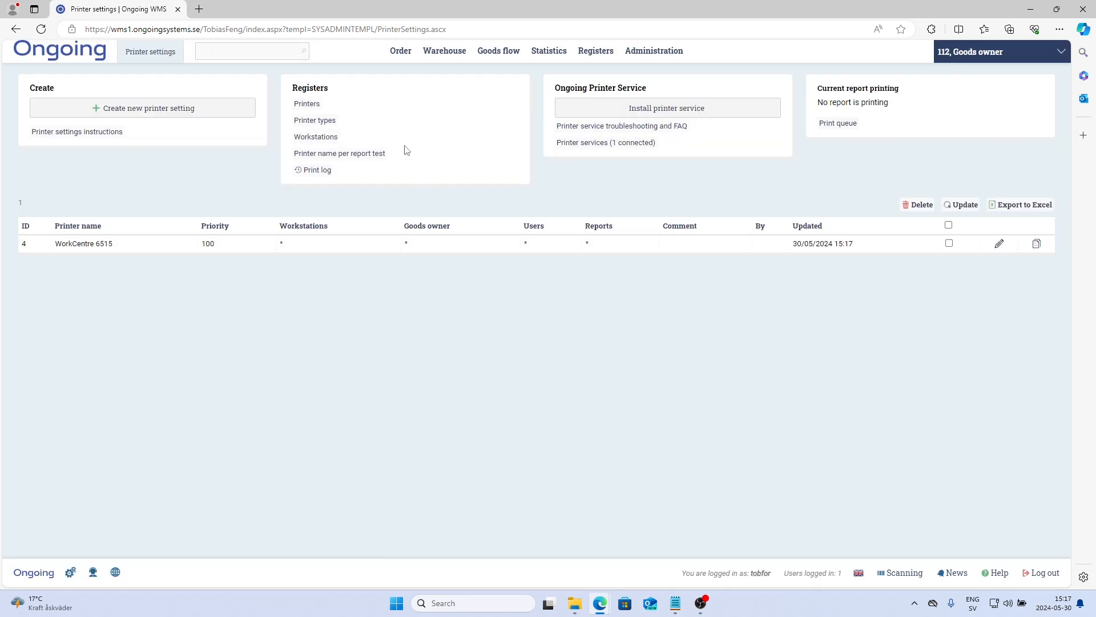
# In the order list, select order 15245 and print its delivery note to WorkCentre 6515
pyautogui.click(399, 50)
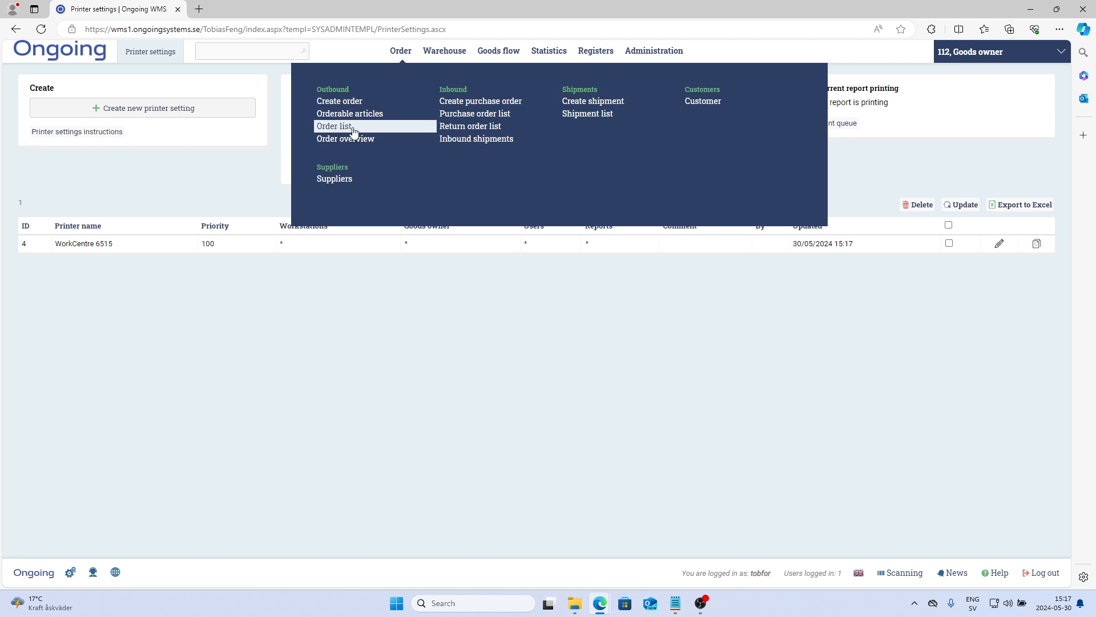
pyautogui.click(333, 125)
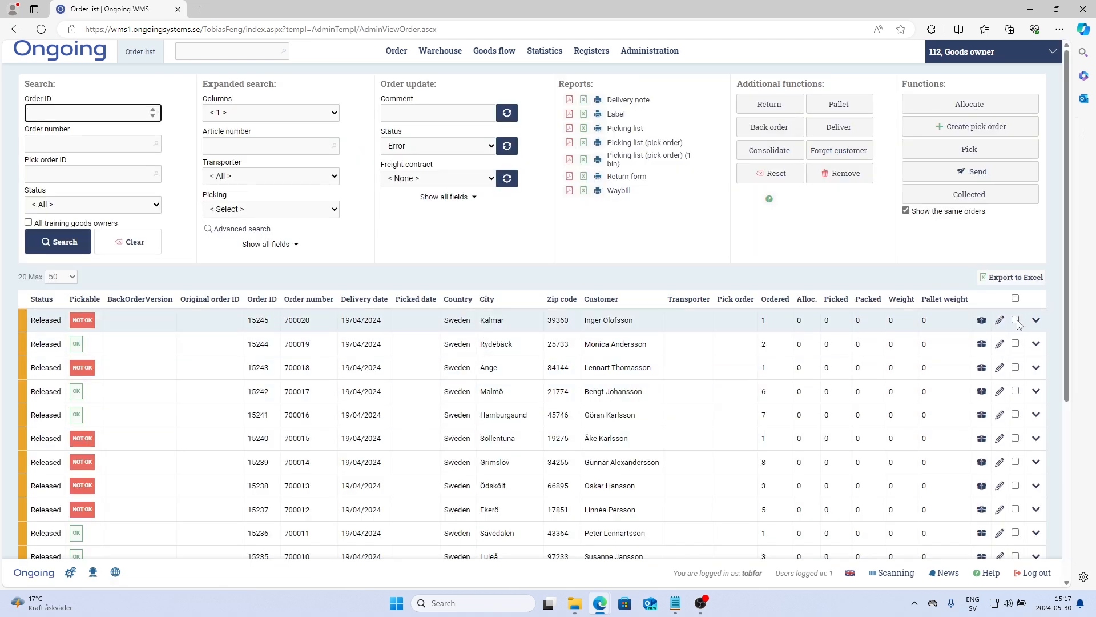
pyautogui.click(1016, 319)
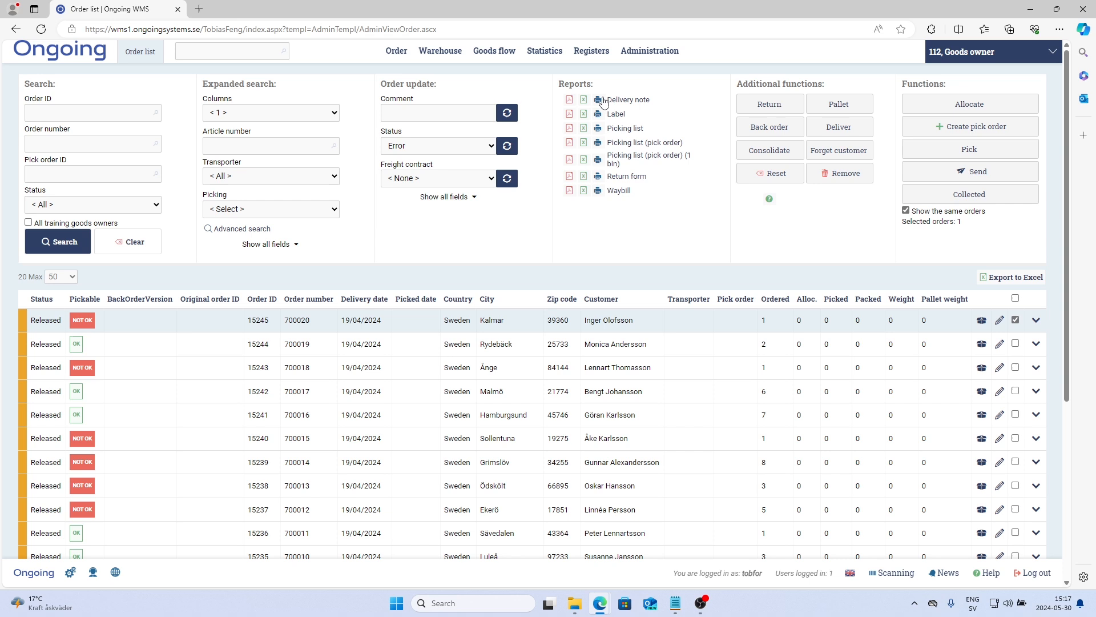
pyautogui.click(597, 99)
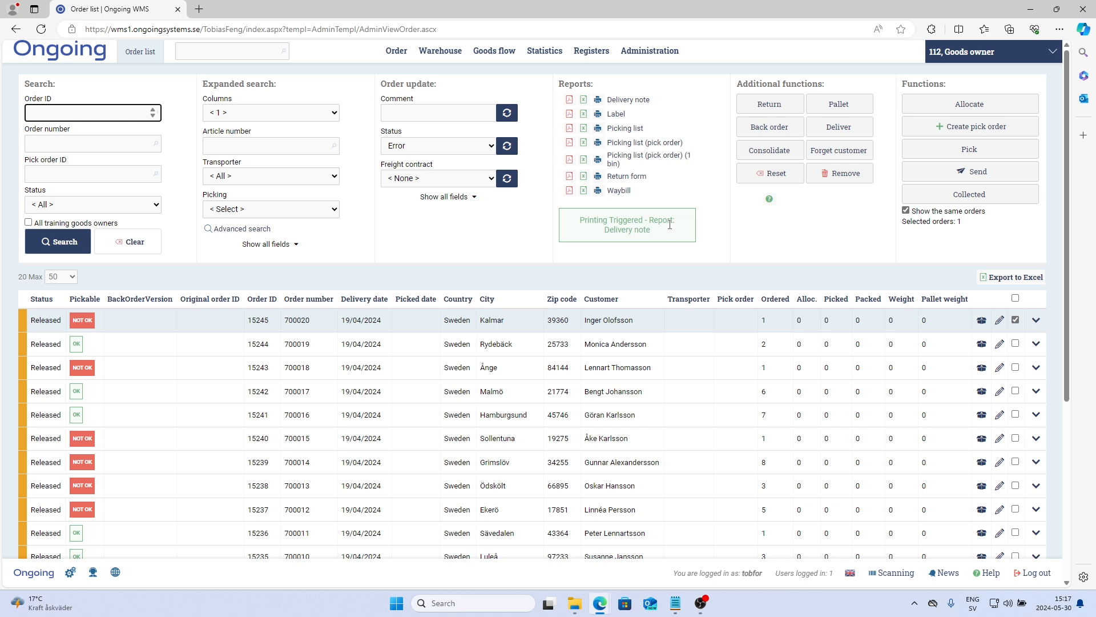
pyautogui.moveTo(675, 264)
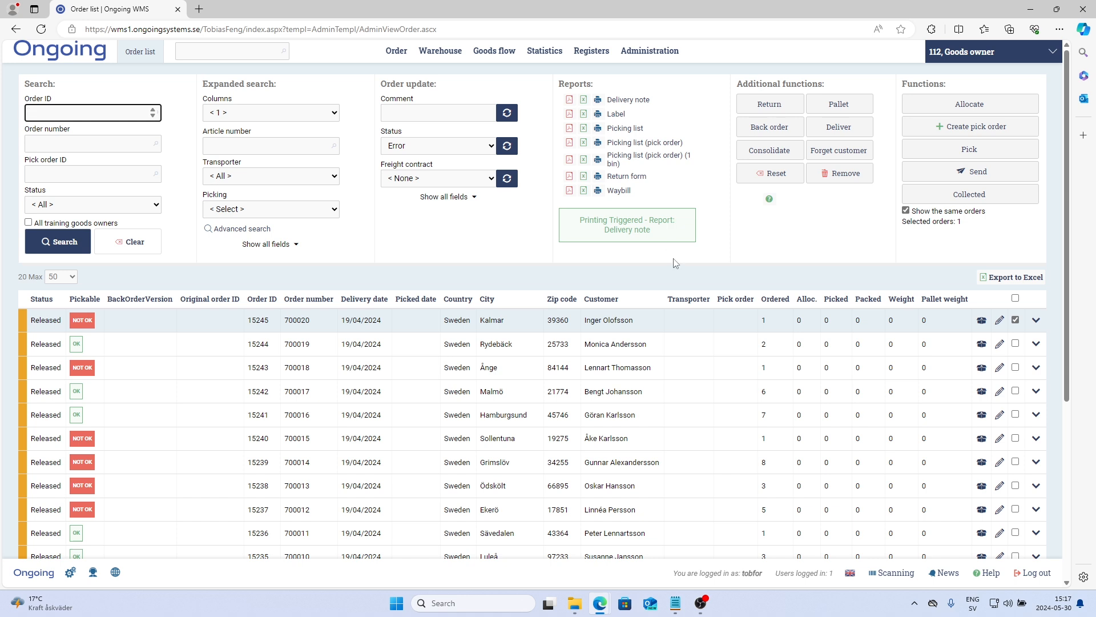
pyautogui.moveTo(679, 254)
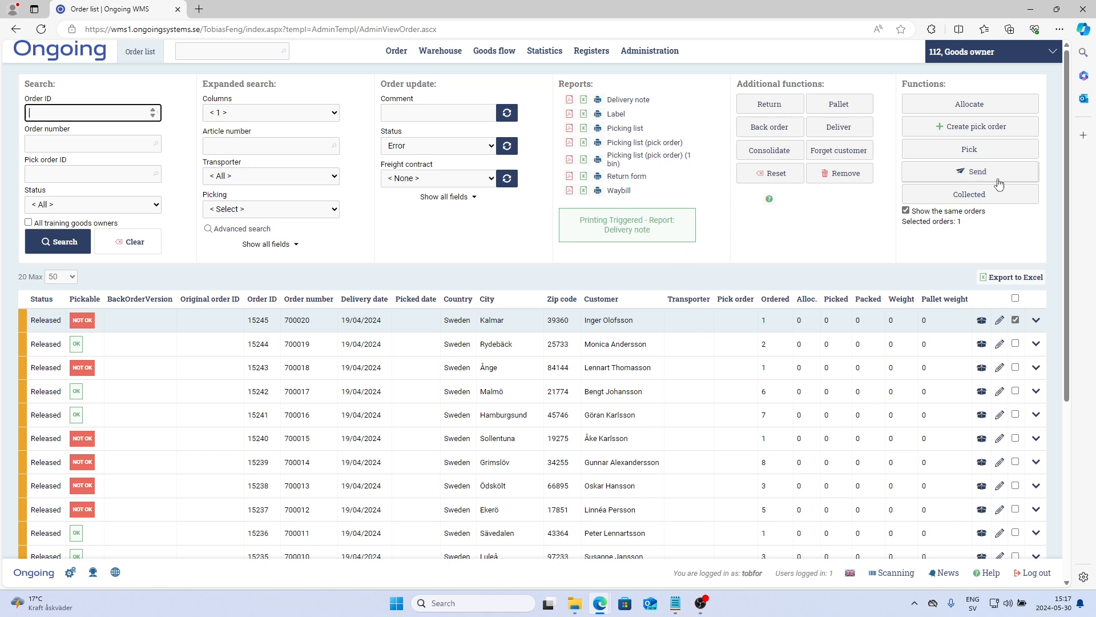
pyautogui.moveTo(755, 266)
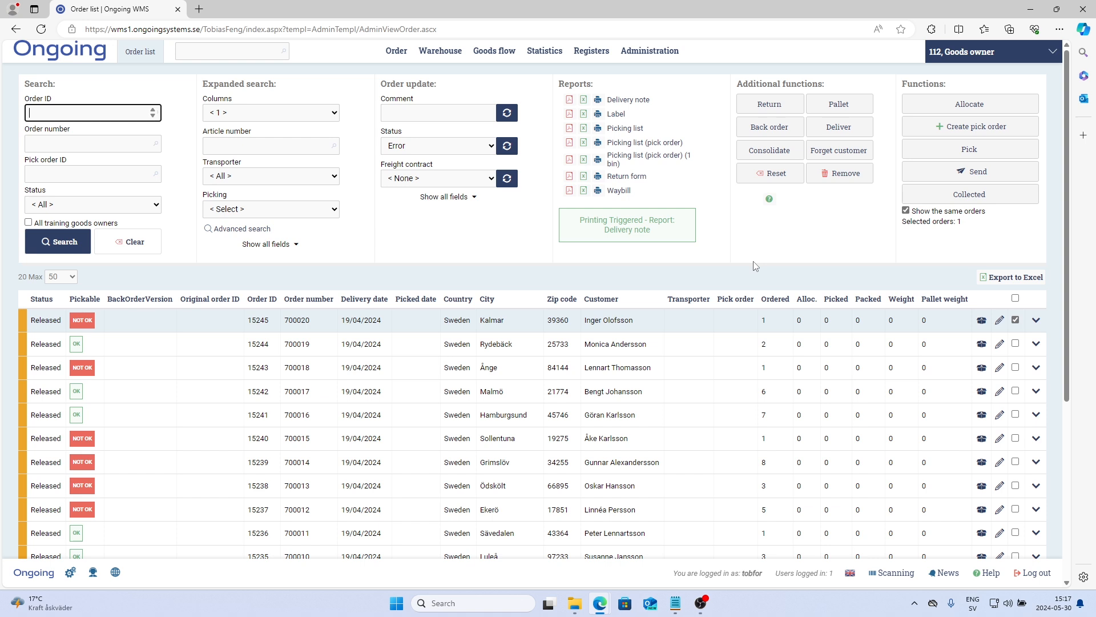
pyautogui.moveTo(752, 274)
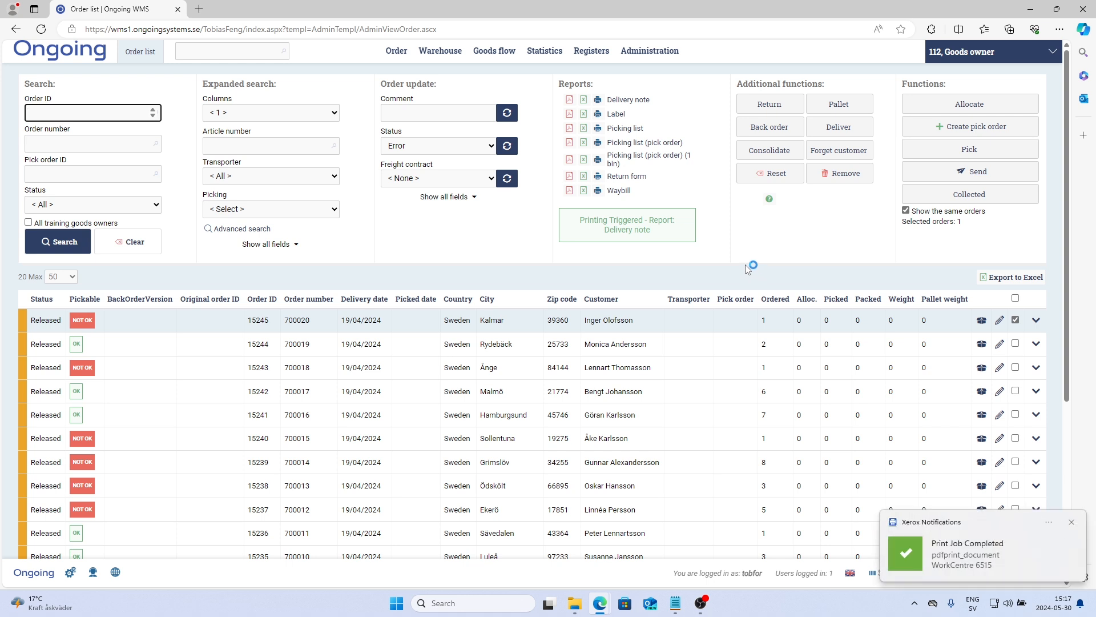
pyautogui.moveTo(424, 299)
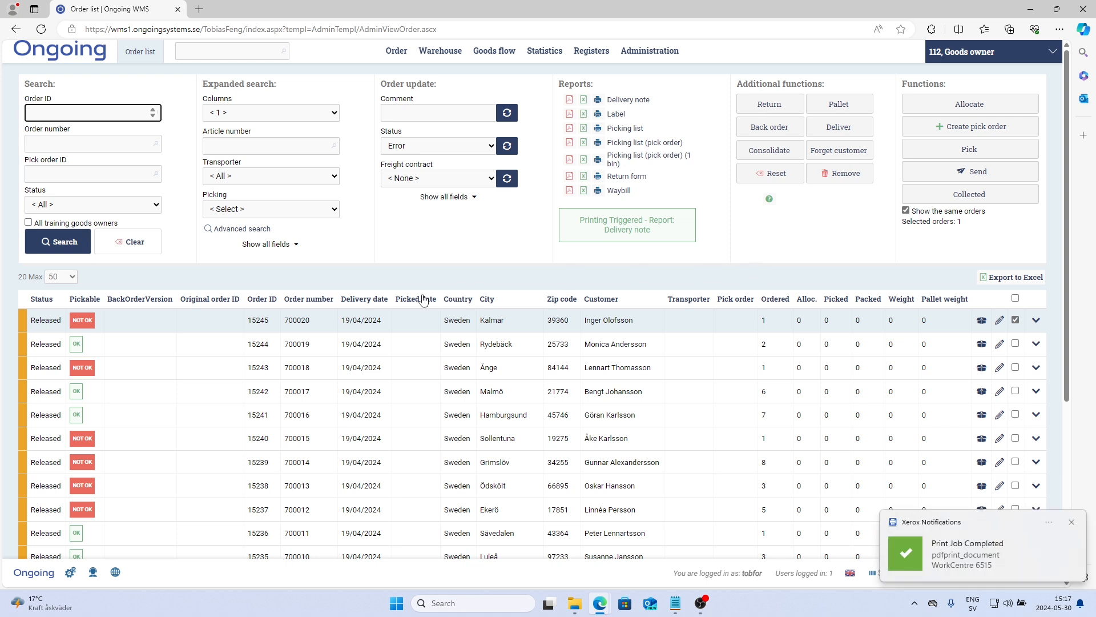